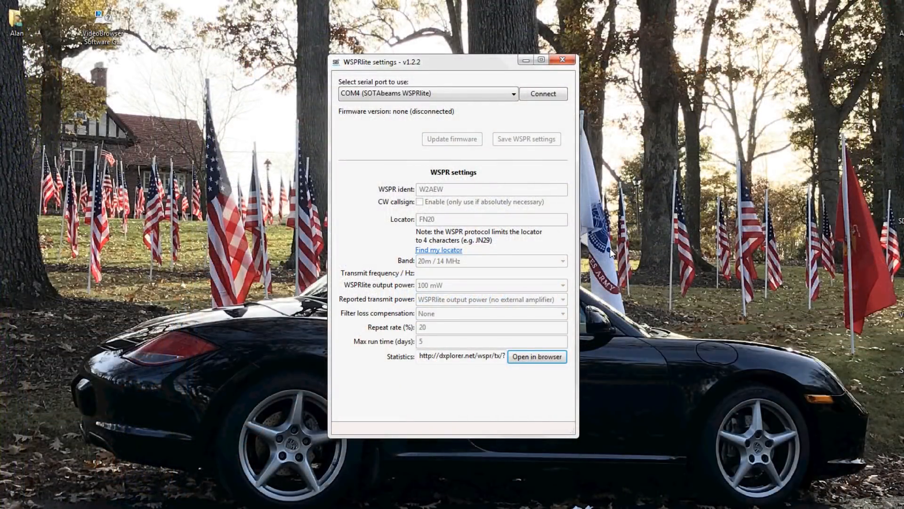
pyautogui.moveTo(355, 78)
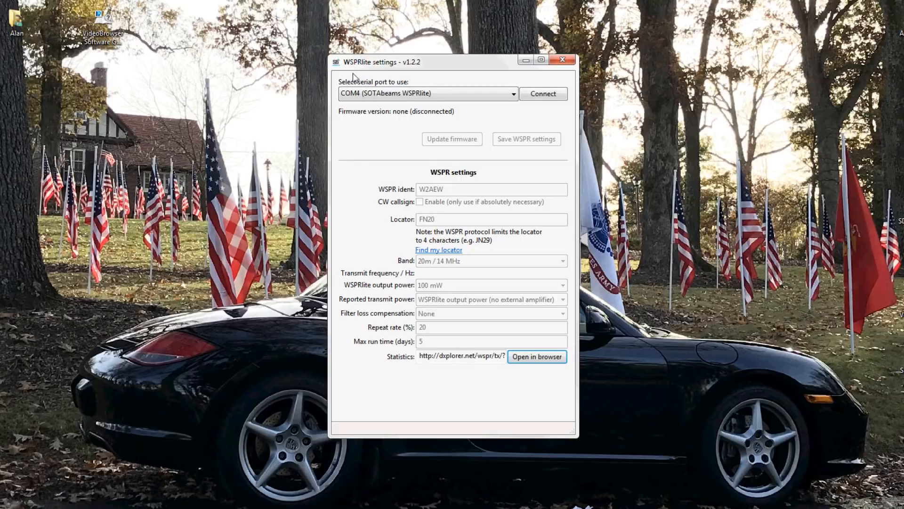
pyautogui.moveTo(412, 76)
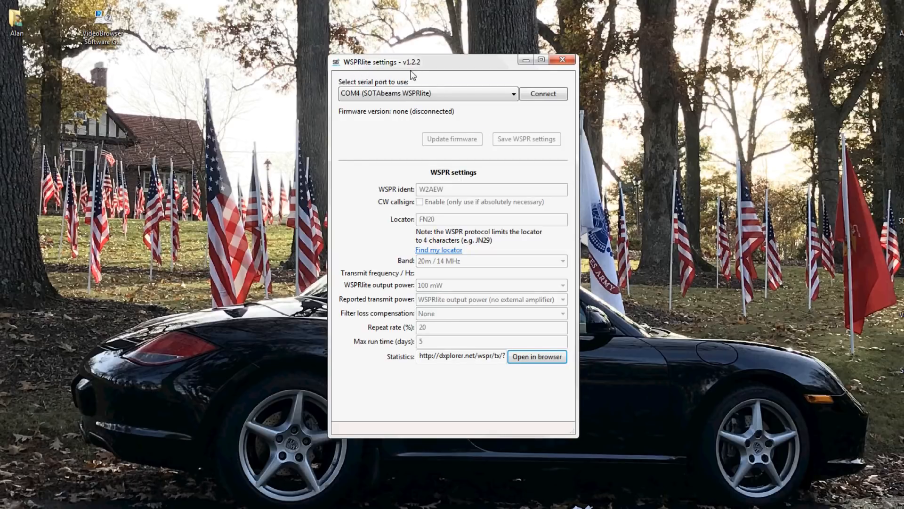
pyautogui.moveTo(386, 75)
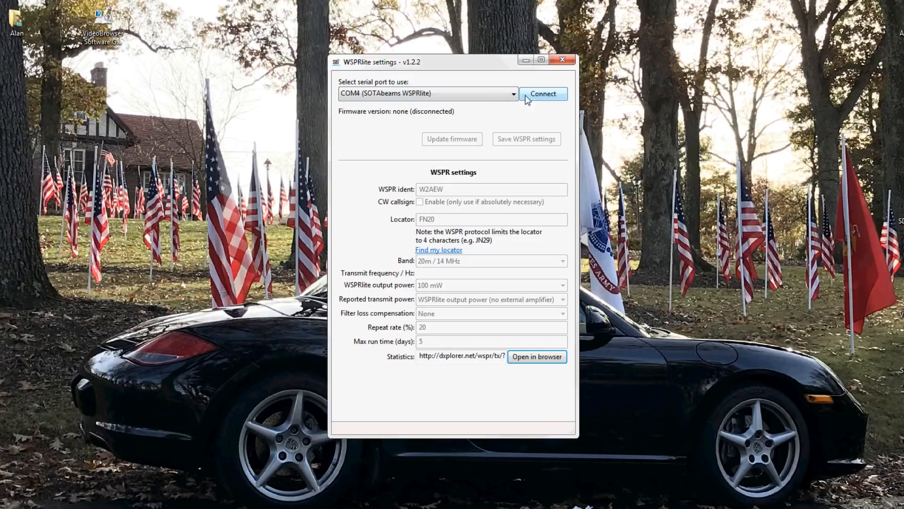
# Connect to the WSPRlite on COM4, loading firmware v1.1.4 and its WSPR settings
pyautogui.click(541, 93)
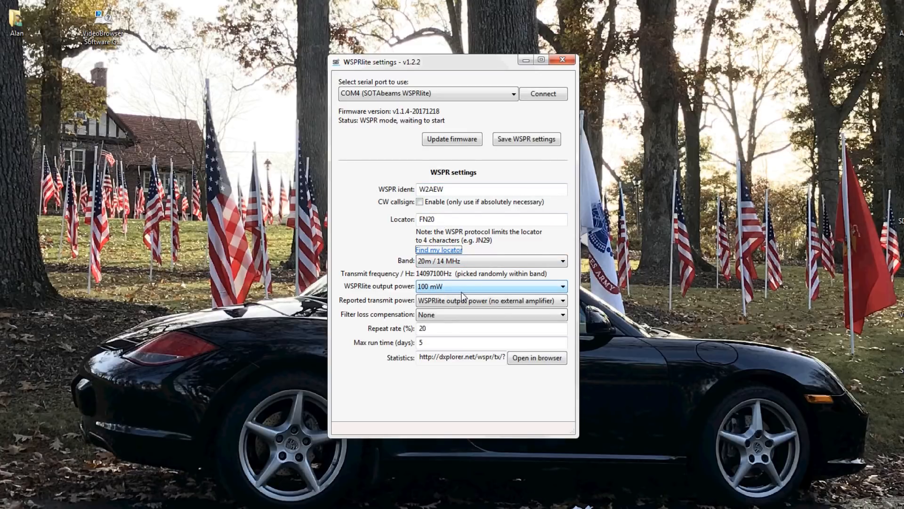
pyautogui.click(560, 286)
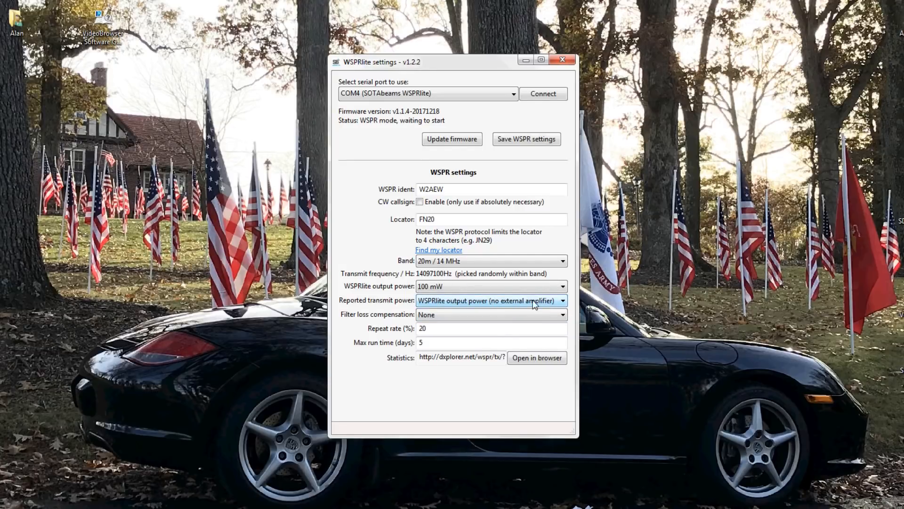
pyautogui.moveTo(464, 296)
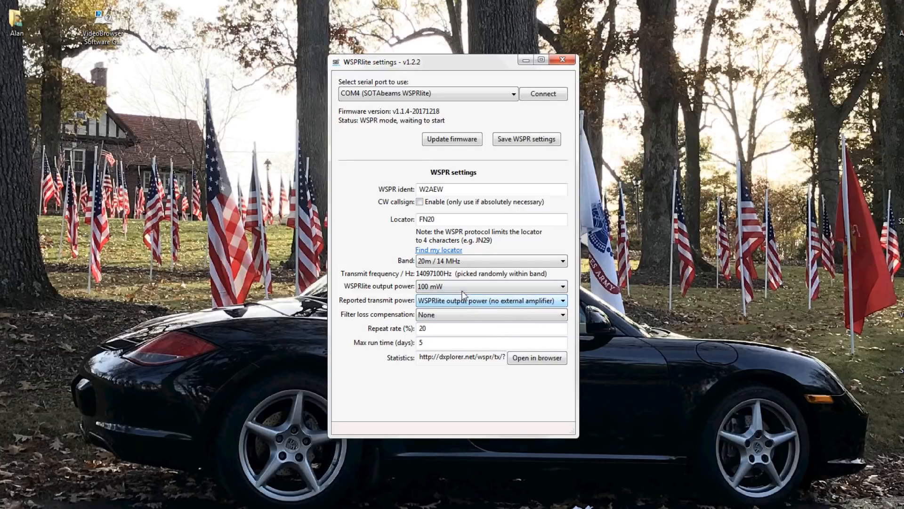
pyautogui.click(560, 260)
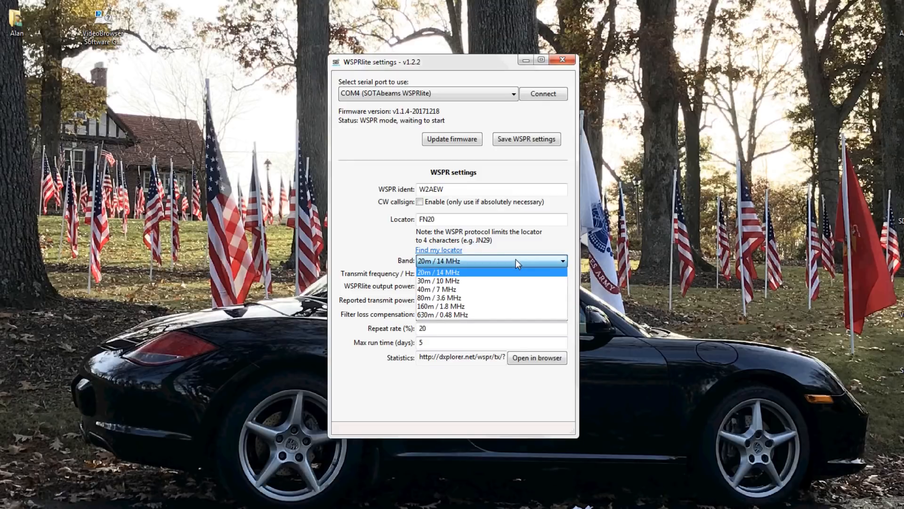
pyautogui.moveTo(447, 305)
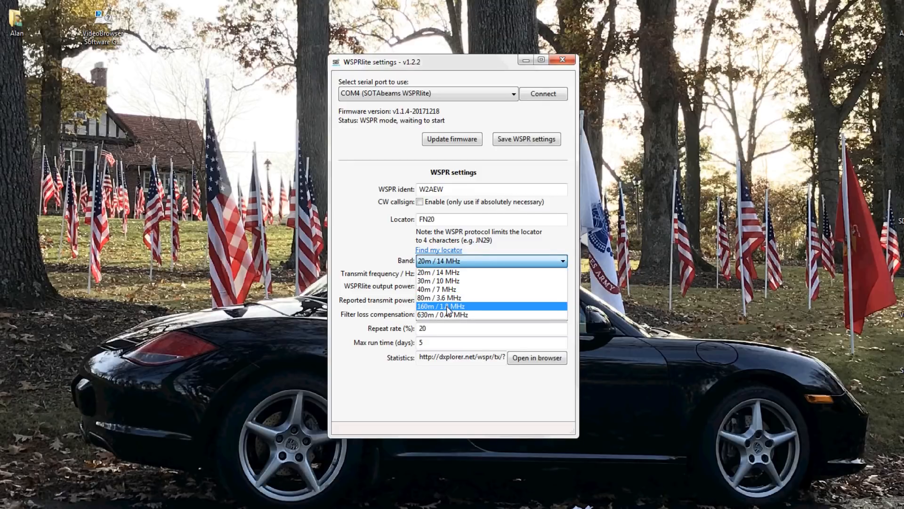
pyautogui.moveTo(441, 314)
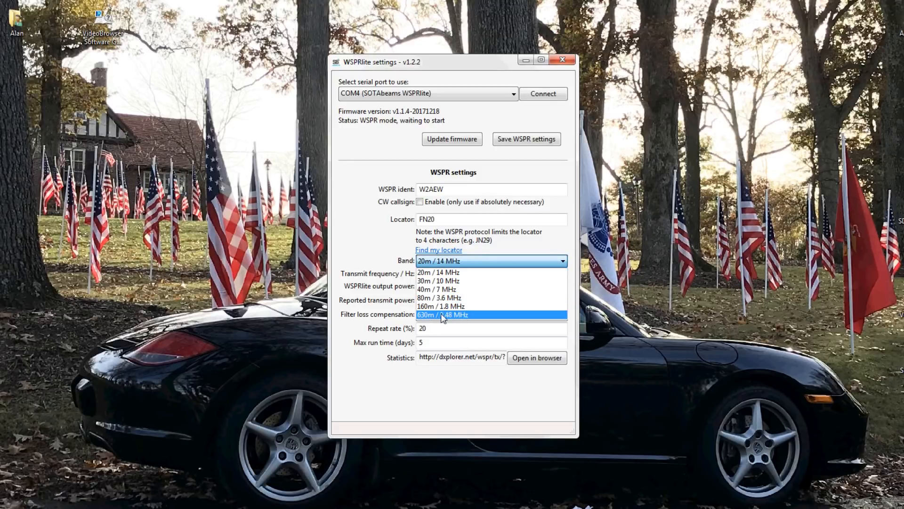
pyautogui.moveTo(440, 272)
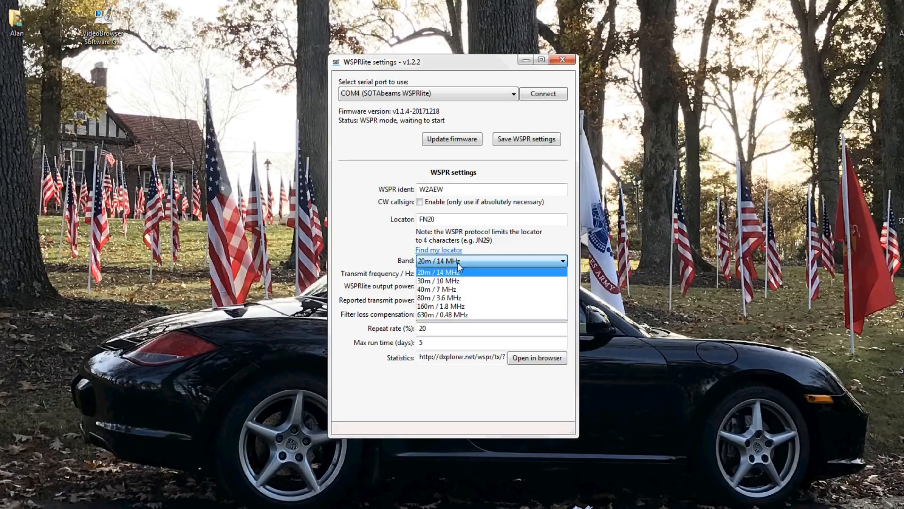
pyautogui.moveTo(446, 280)
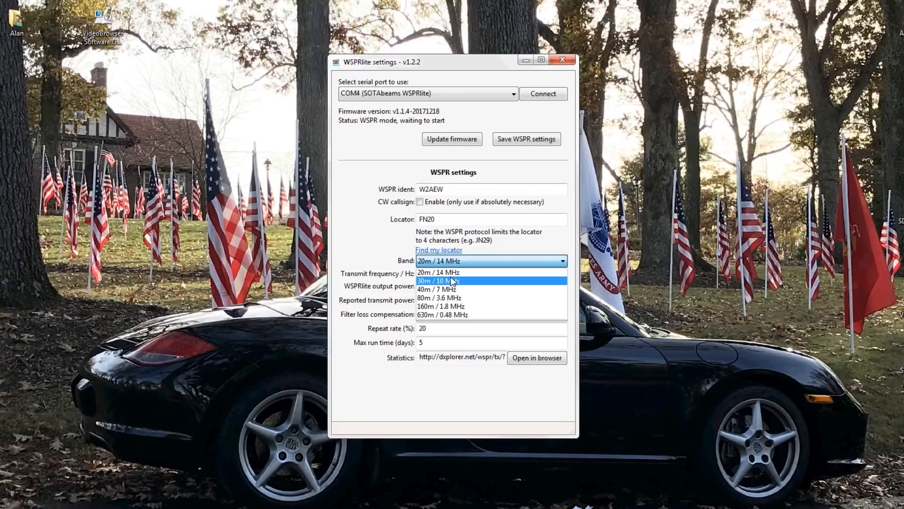
pyautogui.moveTo(446, 297)
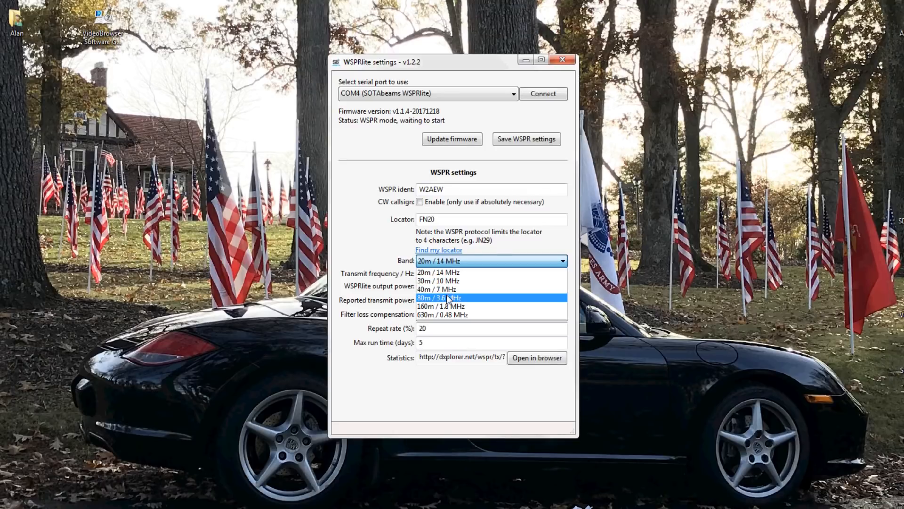
pyautogui.moveTo(487, 271)
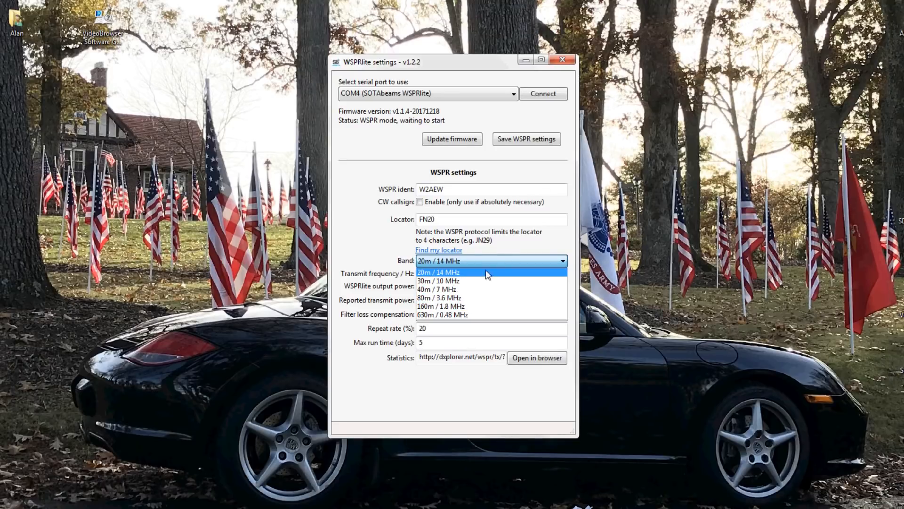
pyautogui.moveTo(503, 254)
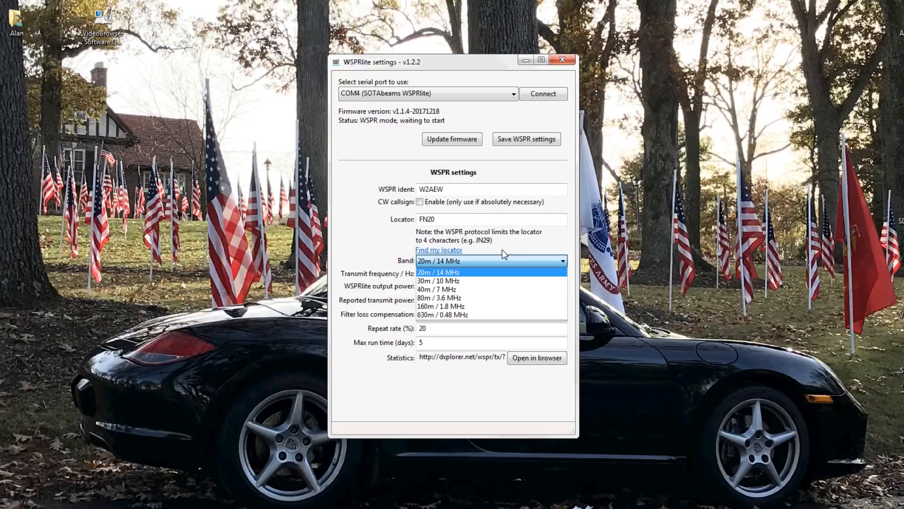
pyautogui.click(438, 271)
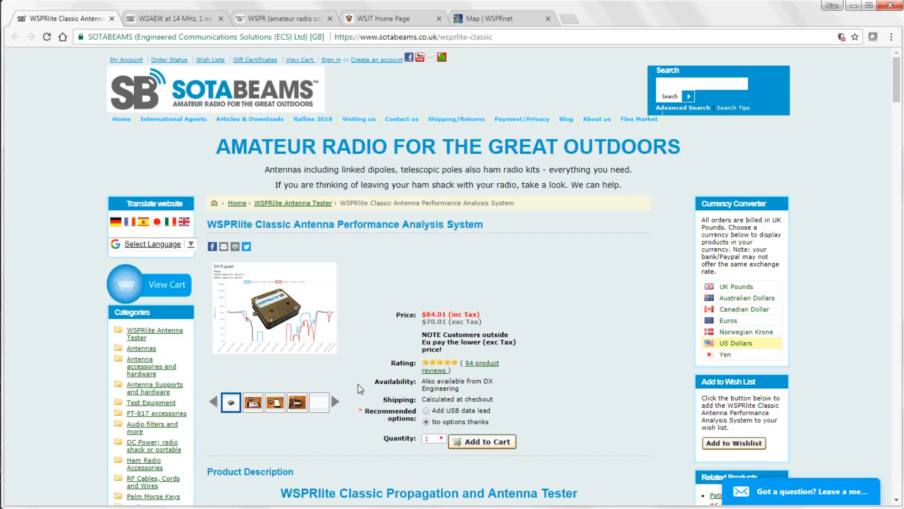
pyautogui.moveTo(287, 158)
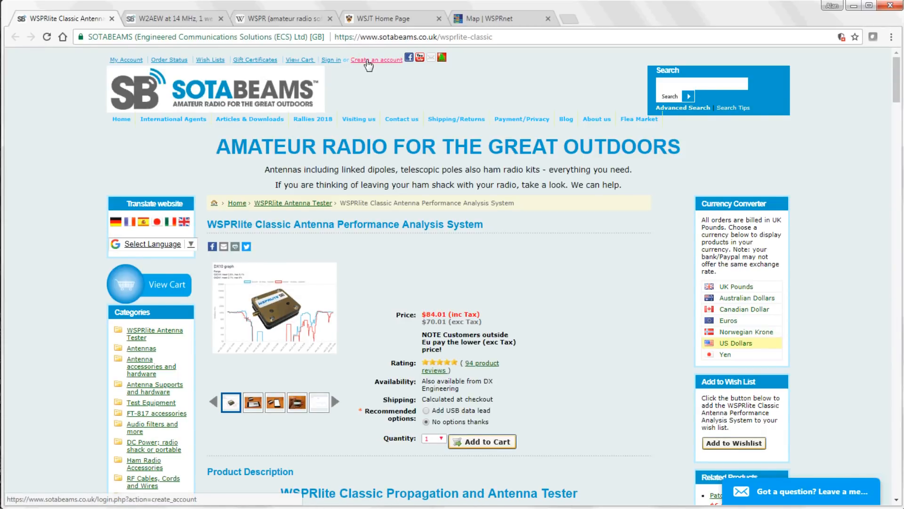
# Show the DXplorer results page for W2AEW at 14 MHz, 100mW
pyautogui.click(174, 19)
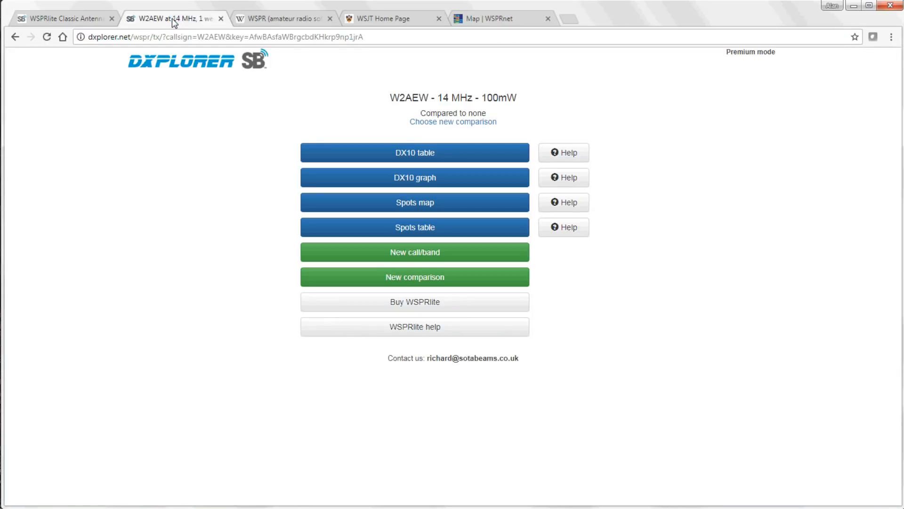
pyautogui.moveTo(415, 177)
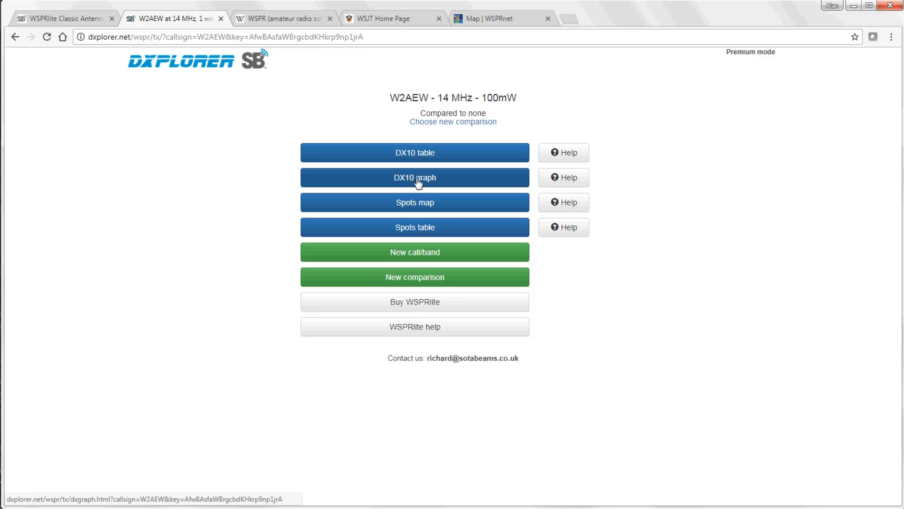
# Inspect the one-week DX10 distance graph, then return to the W2AEW results menu
pyautogui.click(414, 177)
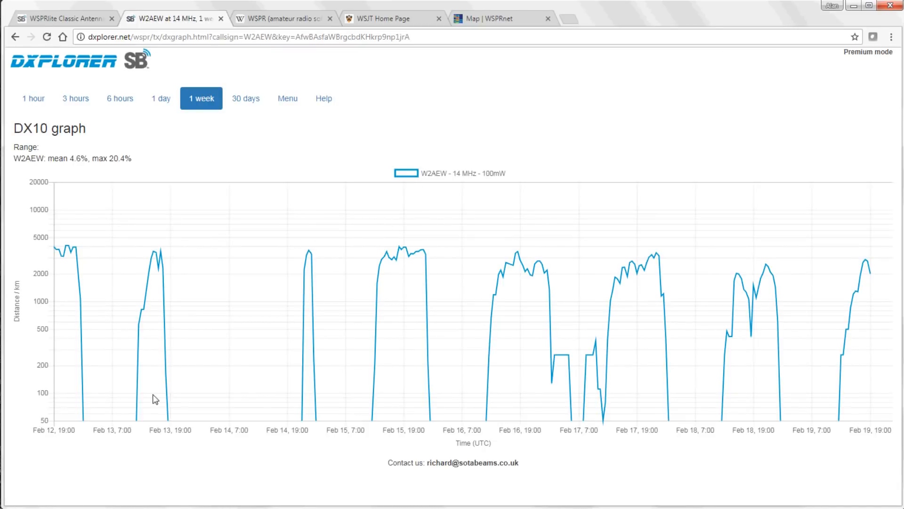
pyautogui.moveTo(160, 453)
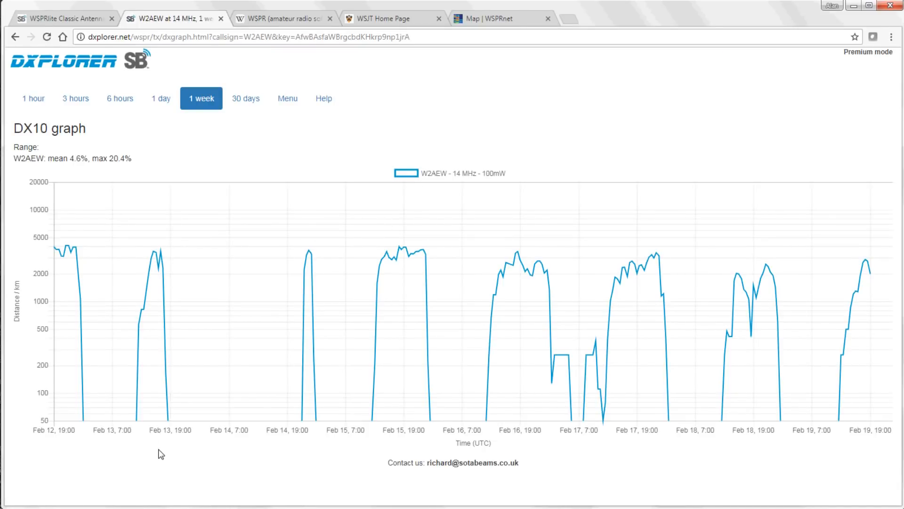
pyautogui.moveTo(384, 440)
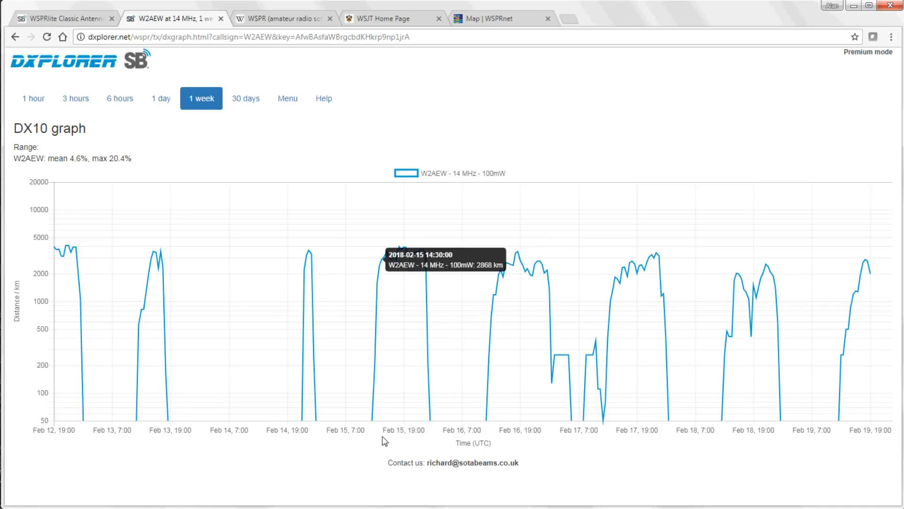
pyautogui.moveTo(403, 438)
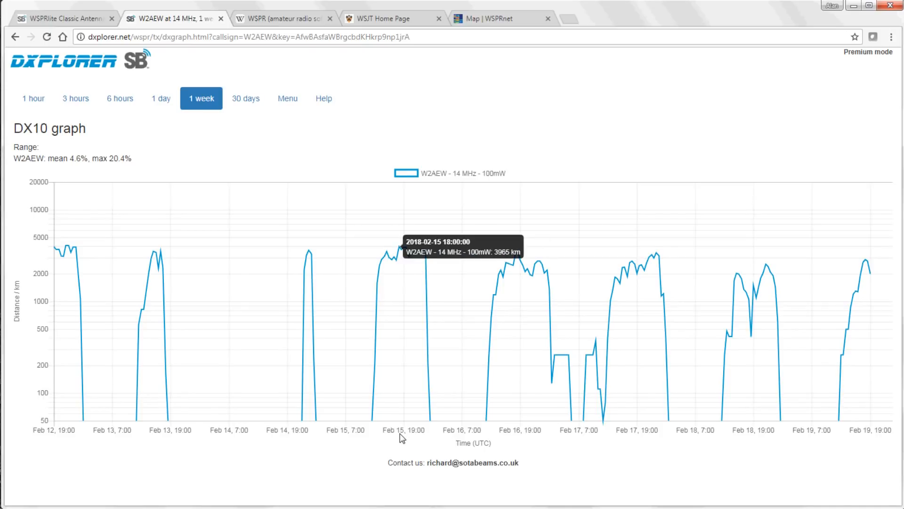
pyautogui.moveTo(276, 282)
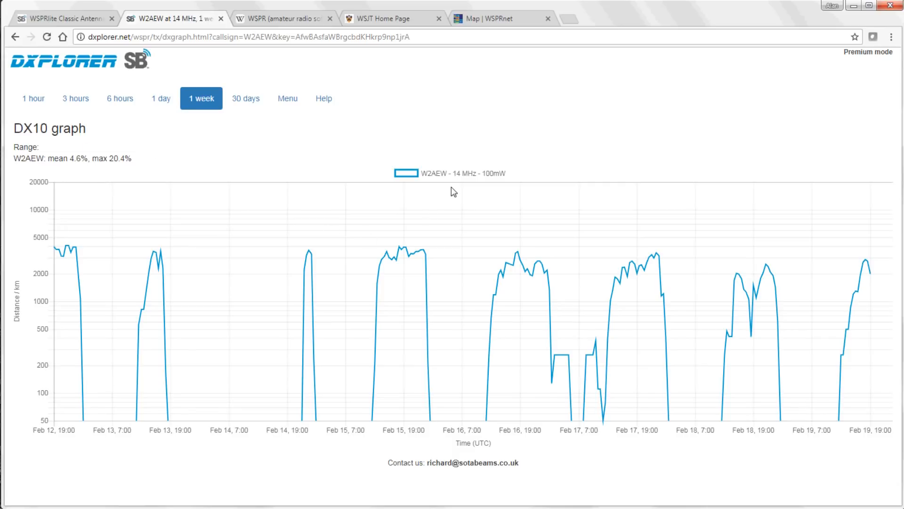
pyautogui.moveTo(408, 362)
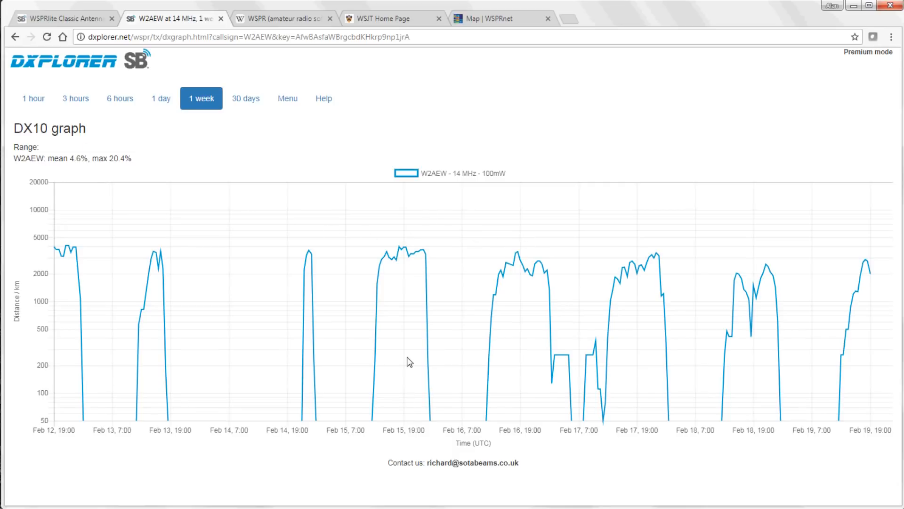
pyautogui.moveTo(401, 273)
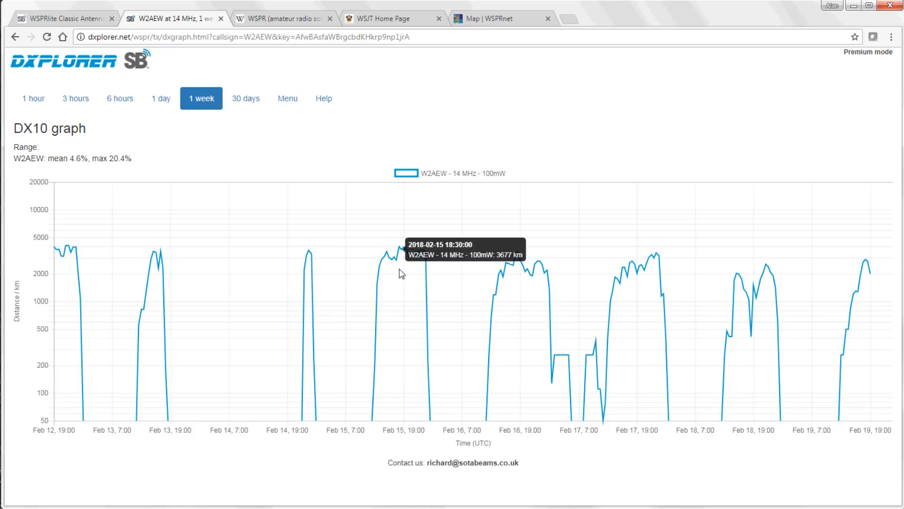
pyautogui.moveTo(405, 254)
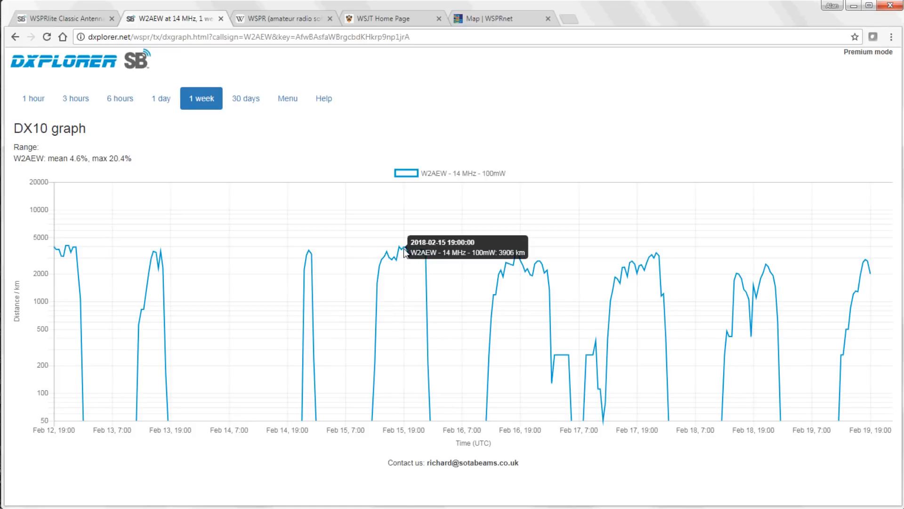
pyautogui.moveTo(456, 277)
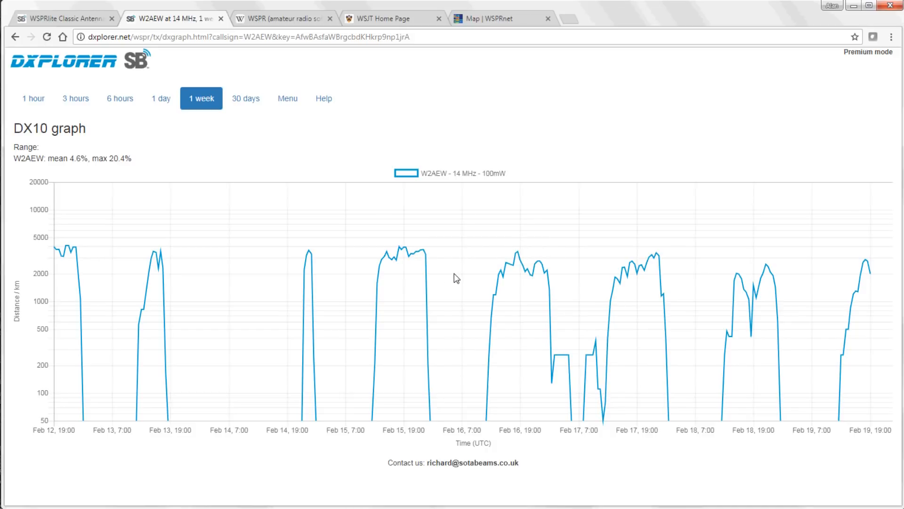
pyautogui.moveTo(513, 275)
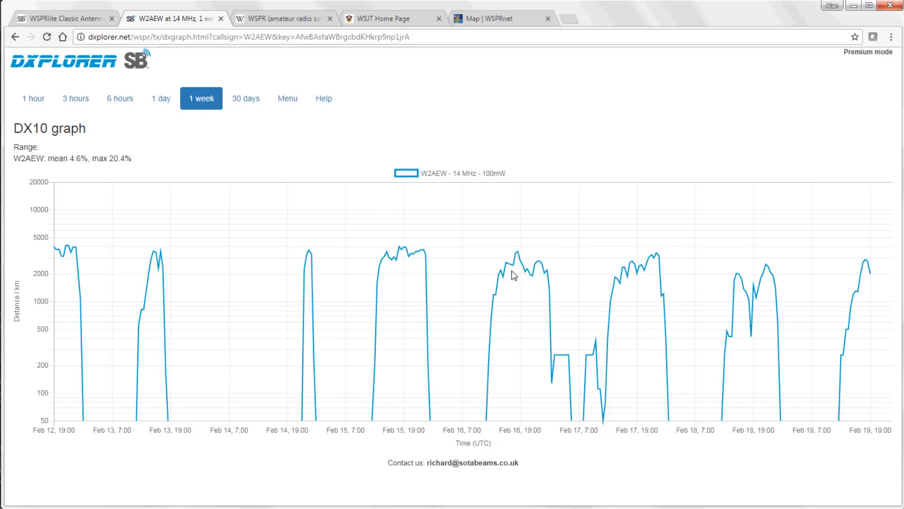
pyautogui.moveTo(402, 181)
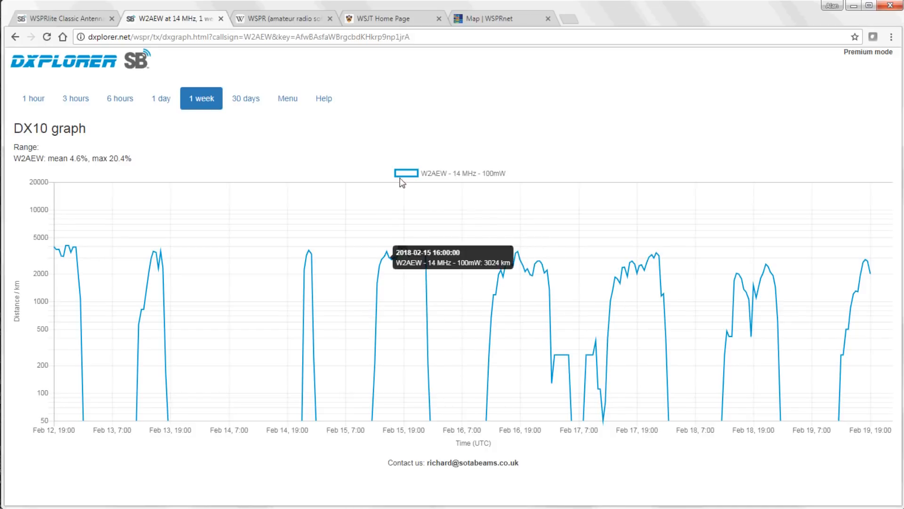
pyautogui.click(287, 98)
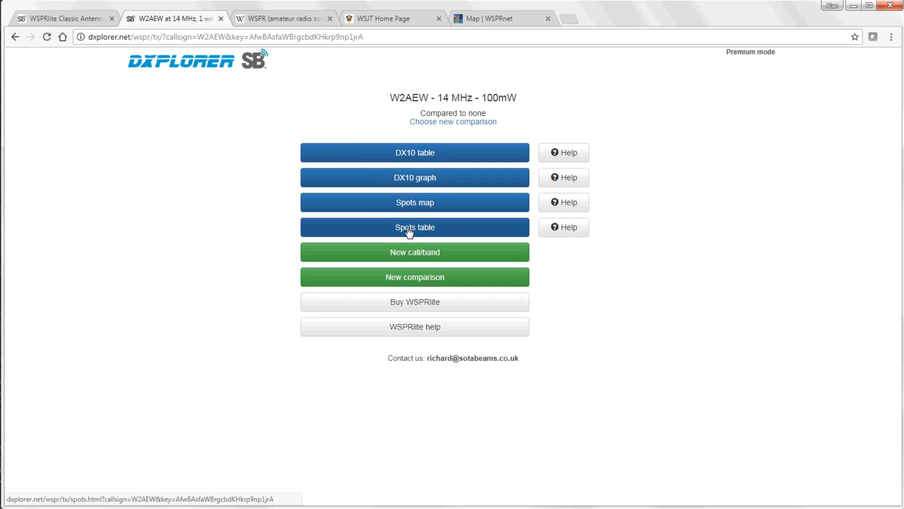
# Inspect the one-week spots map with markers like EA1FAQ and KL7L, then show the WSPRnet map
pyautogui.click(415, 227)
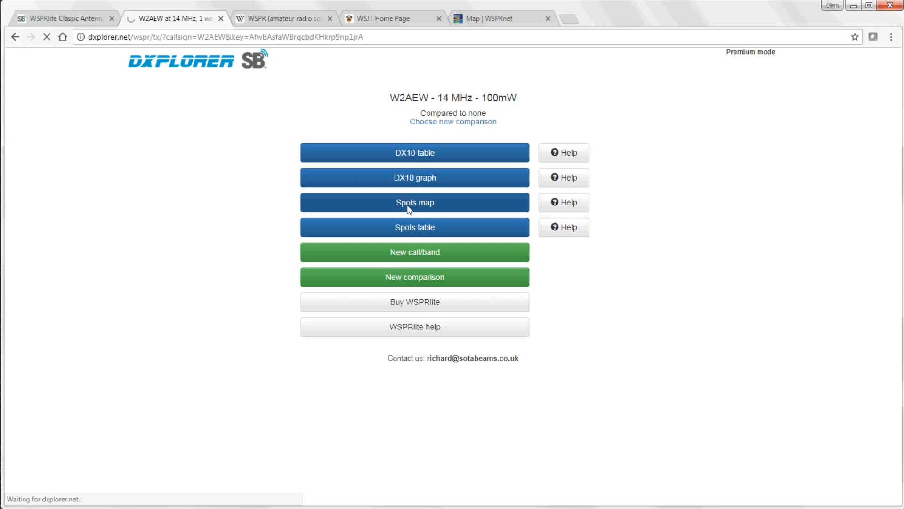
pyautogui.click(415, 203)
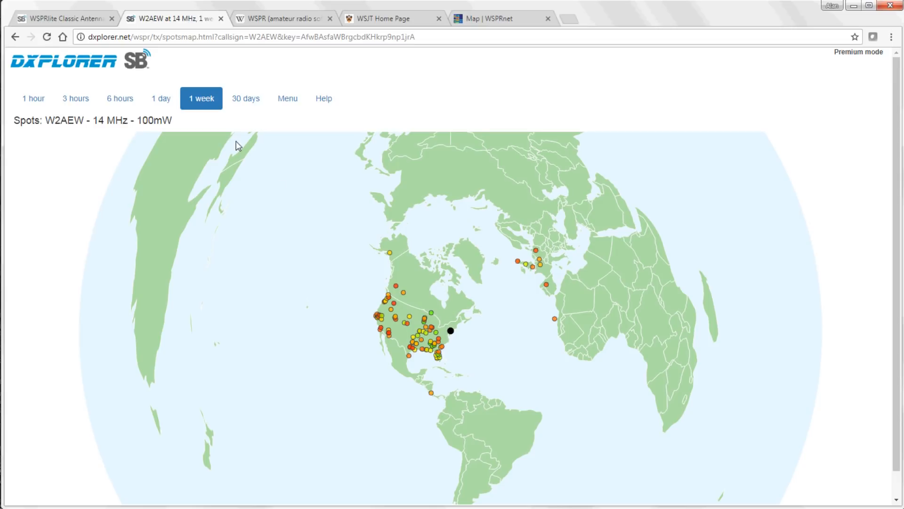
pyautogui.moveTo(564, 321)
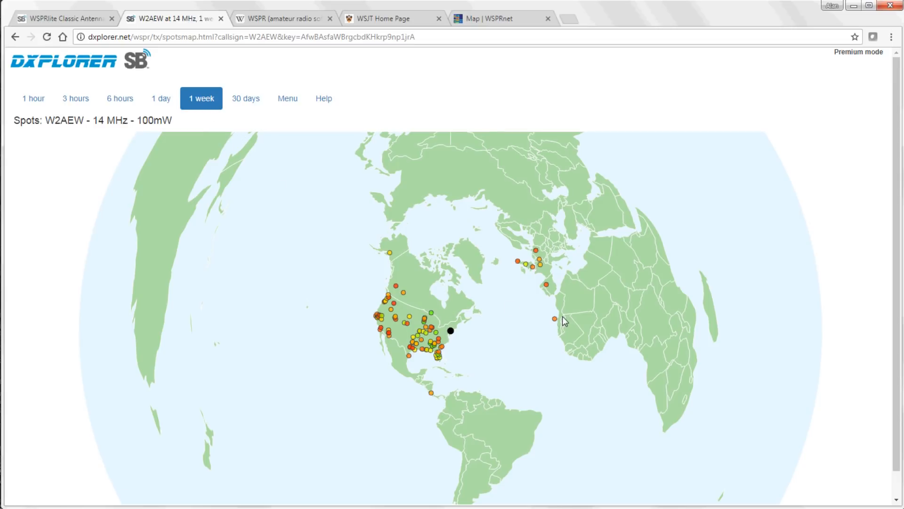
pyautogui.moveTo(556, 305)
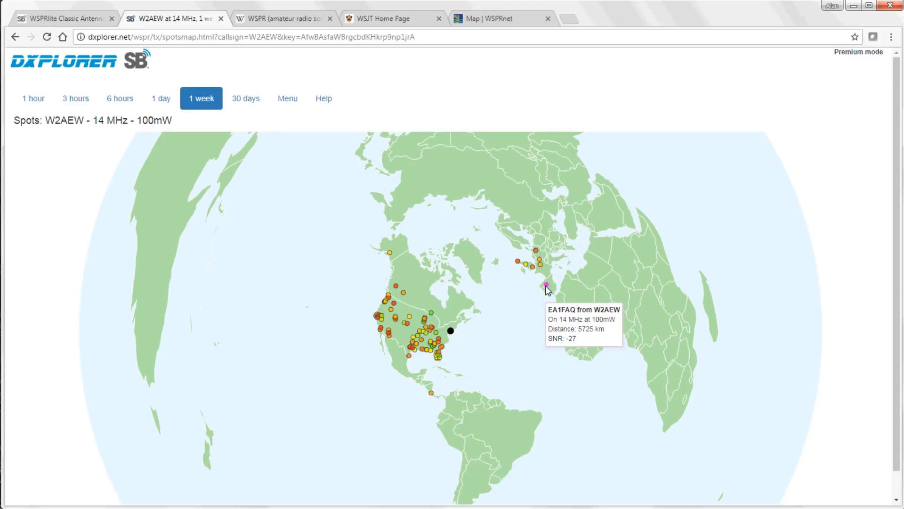
pyautogui.moveTo(517, 280)
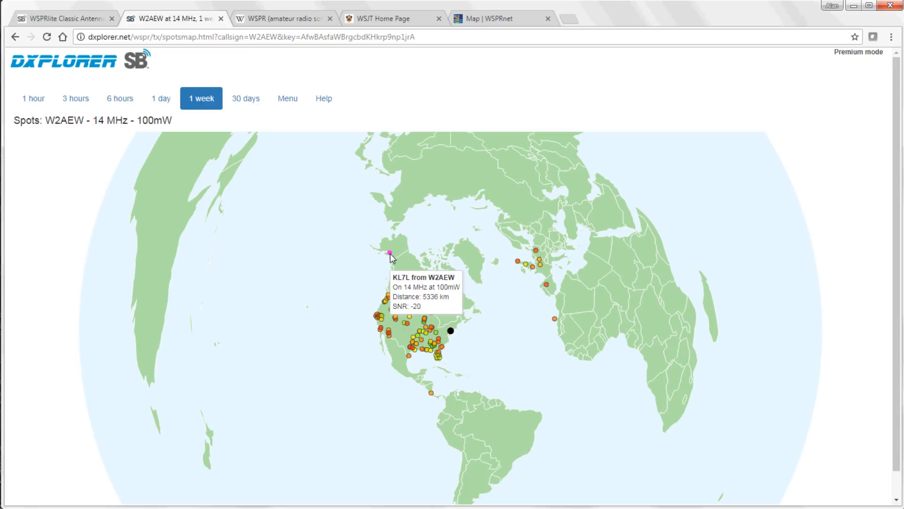
pyautogui.click(502, 18)
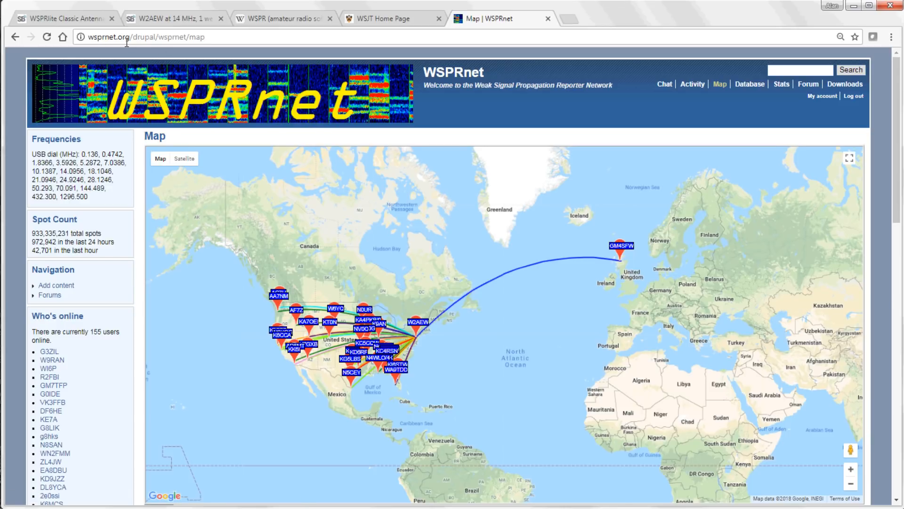
pyautogui.moveTo(895, 212)
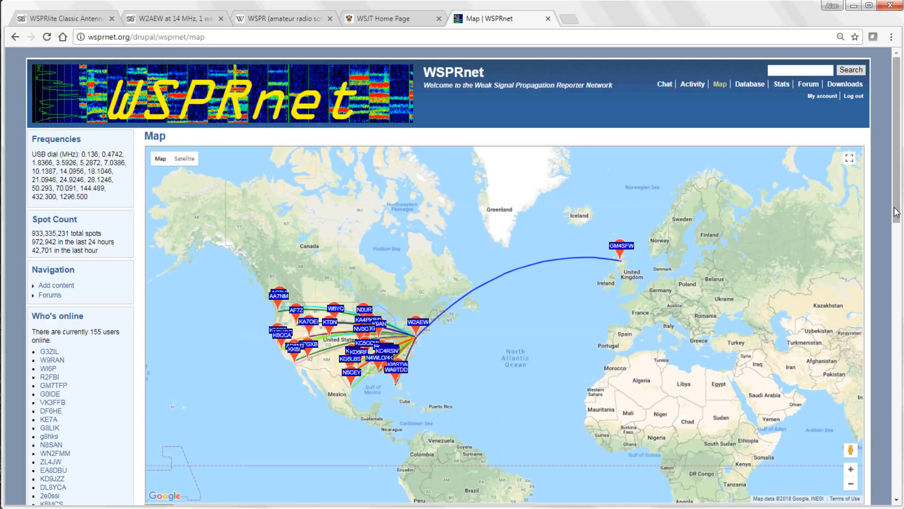
pyautogui.scroll(-3)
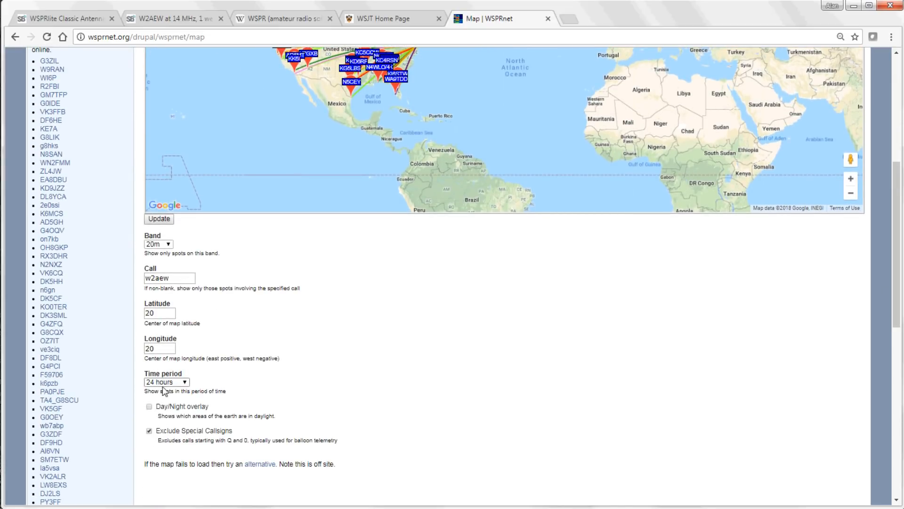
pyautogui.moveTo(631, 337)
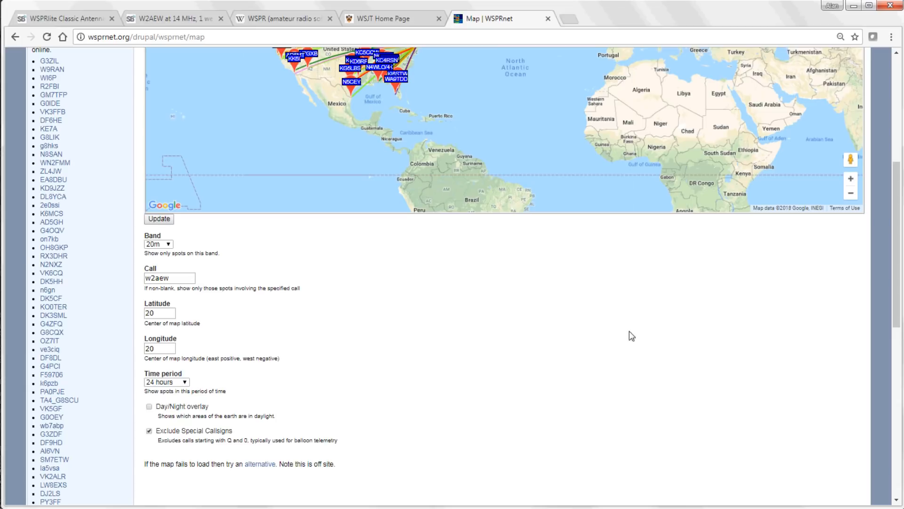
pyautogui.scroll(3)
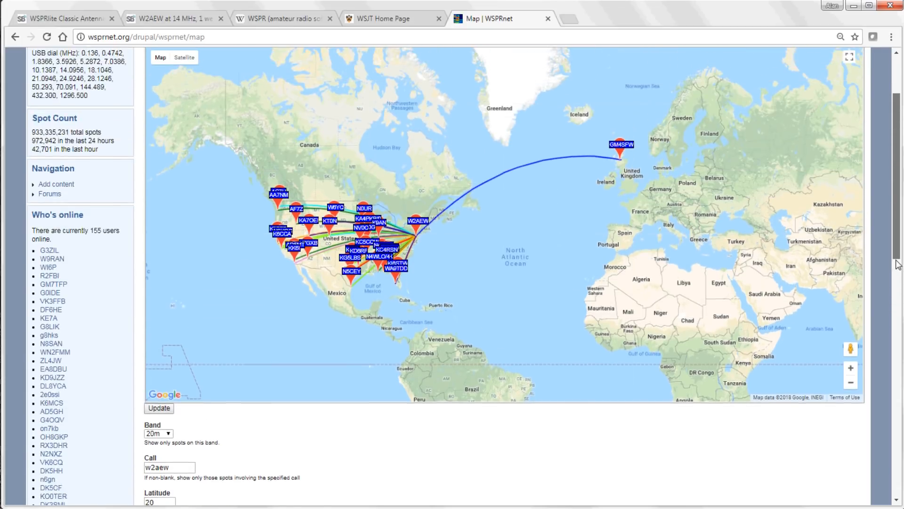
pyautogui.scroll(3)
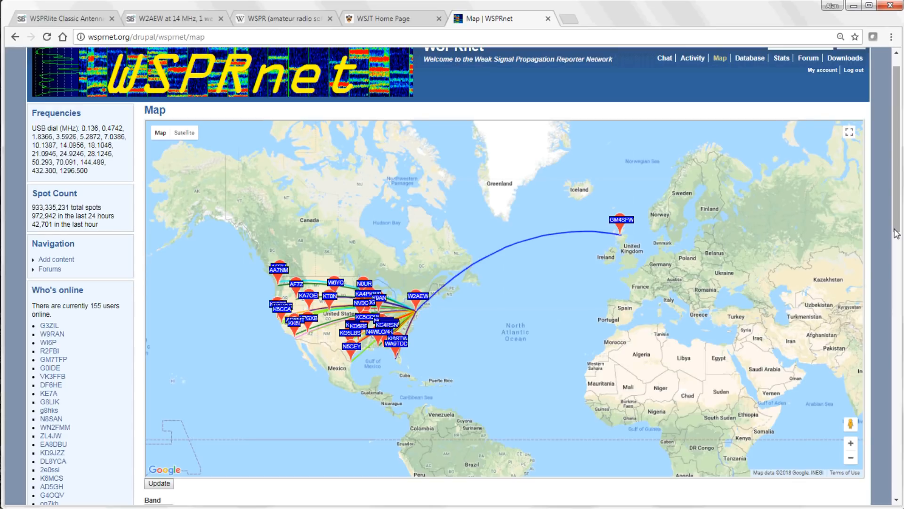
# Read the WSPRlite Classic product page down through DXplorer software, videos and reviews
pyautogui.click(61, 18)
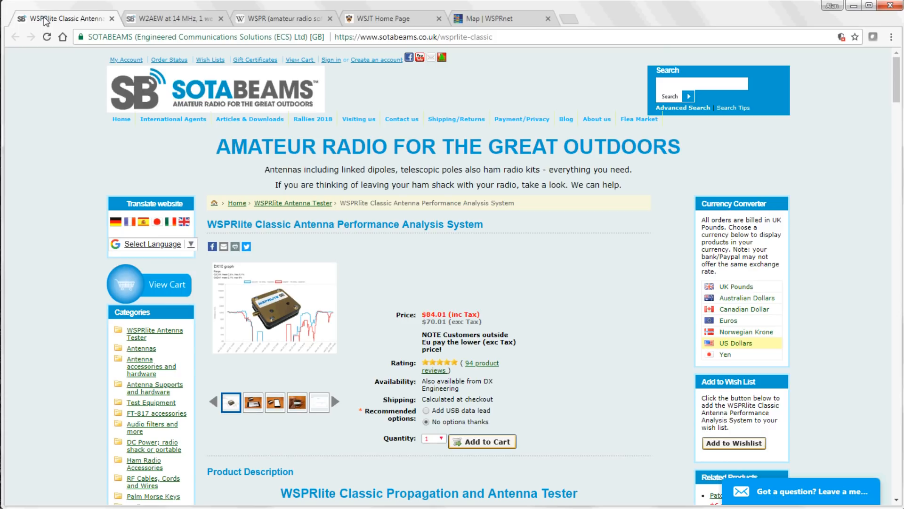
pyautogui.moveTo(898, 92)
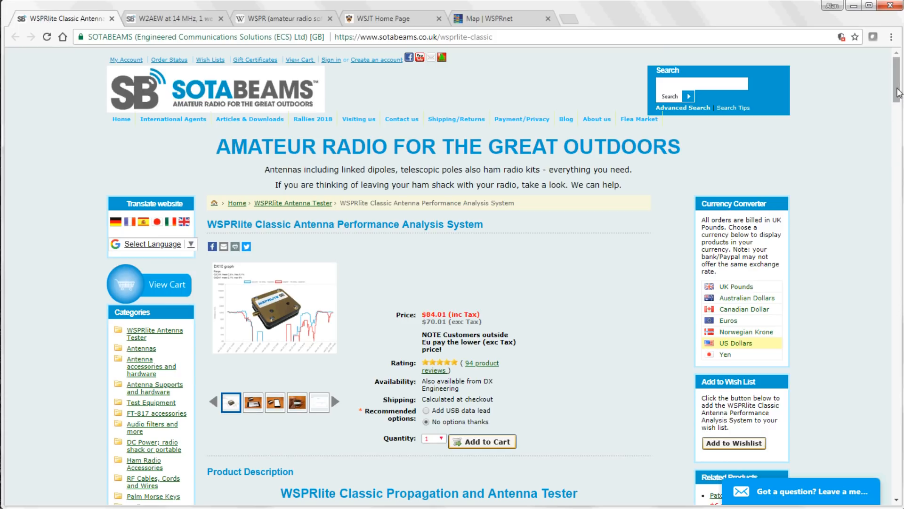
pyautogui.scroll(-3)
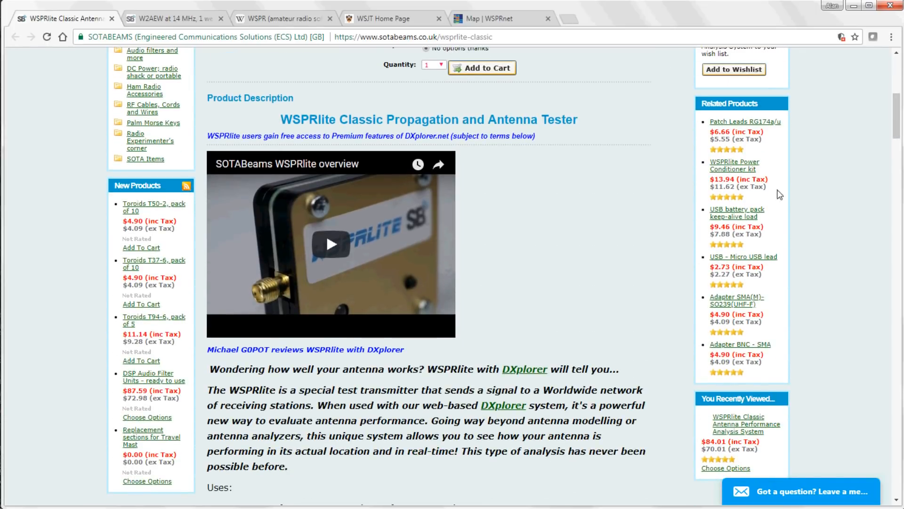
pyautogui.moveTo(519, 330)
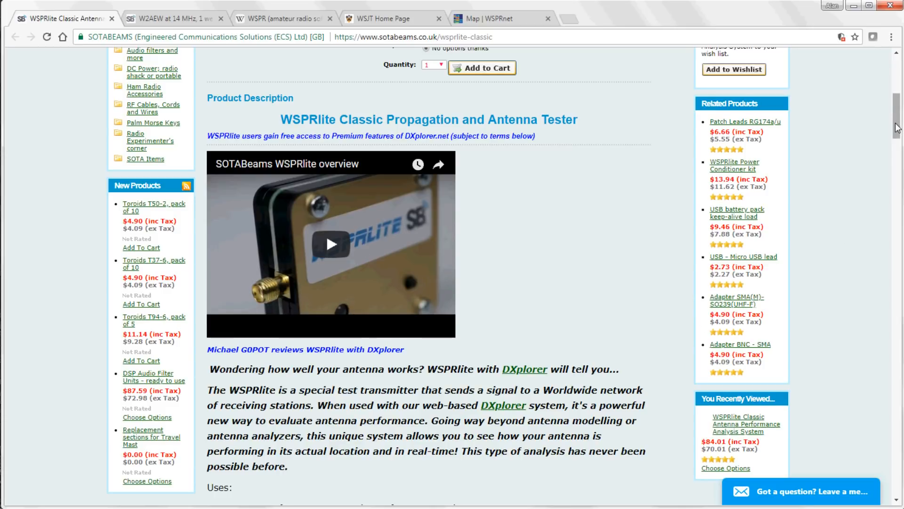
pyautogui.scroll(-3)
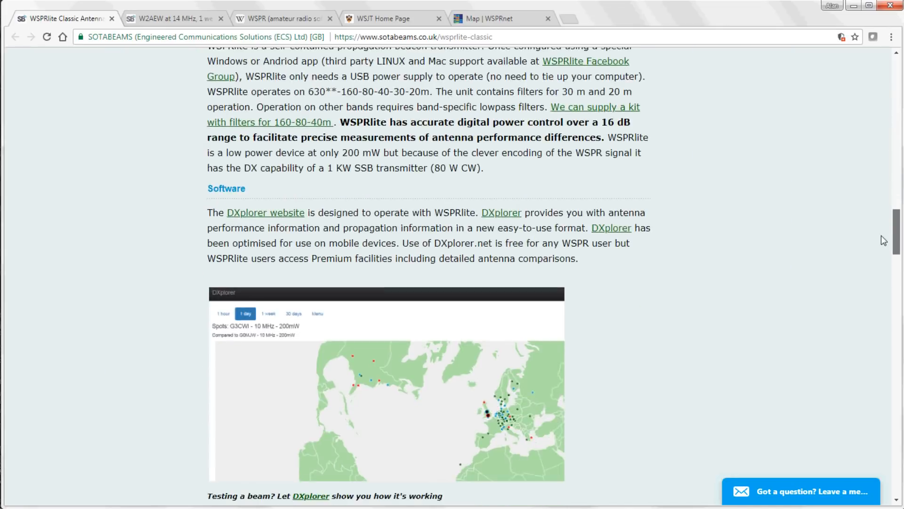
pyautogui.scroll(-3)
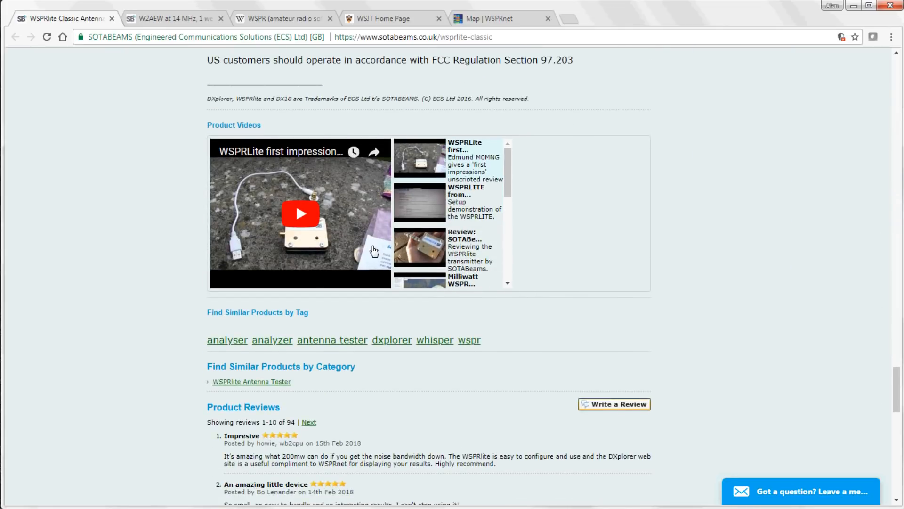
# Read the Wikipedia WSPR article's introduction, infobox and protocol specification
pyautogui.click(282, 18)
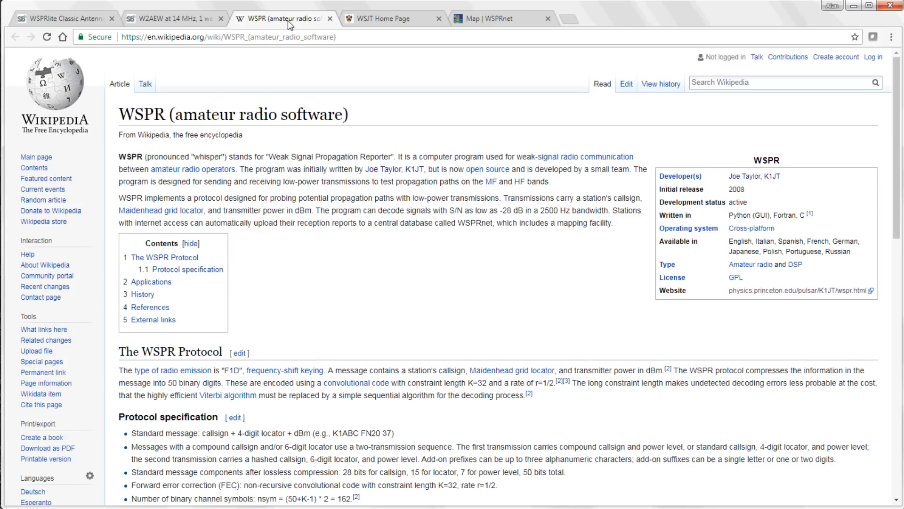
pyautogui.moveTo(233, 132)
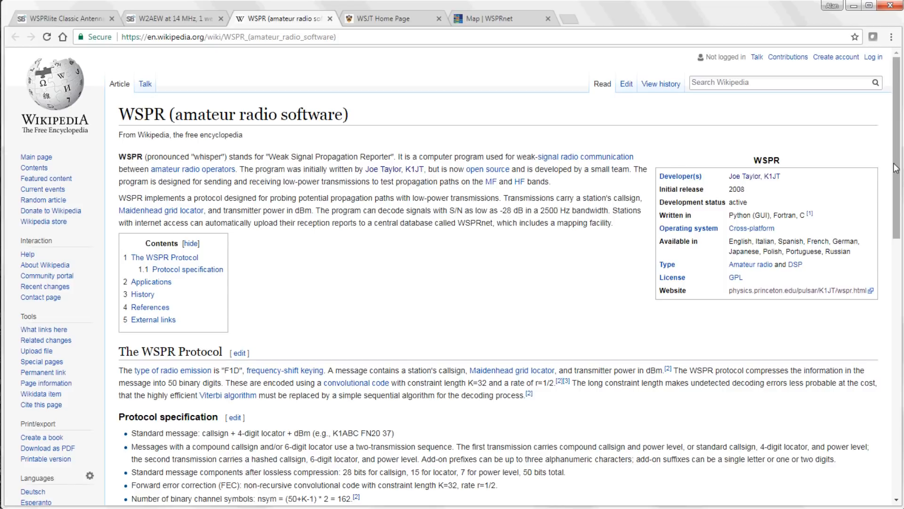
pyautogui.scroll(-3)
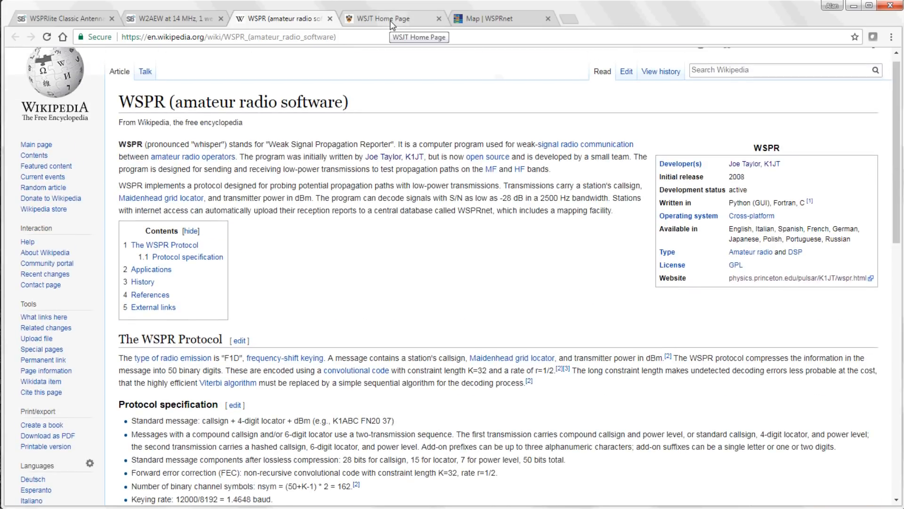
pyautogui.click(386, 18)
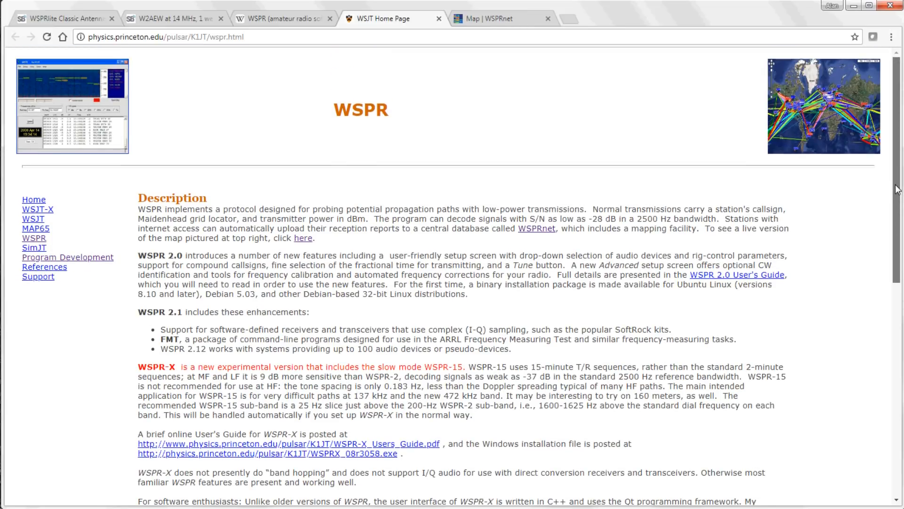
pyautogui.scroll(-3)
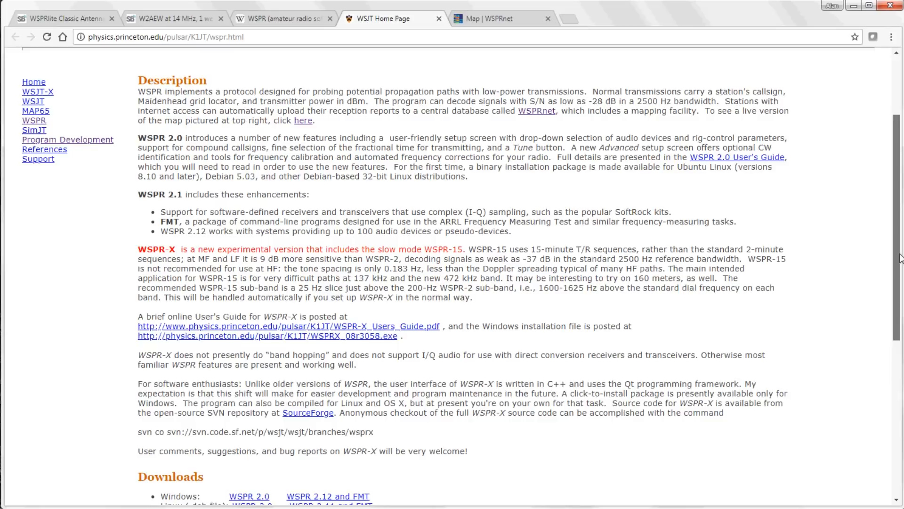
pyautogui.scroll(3)
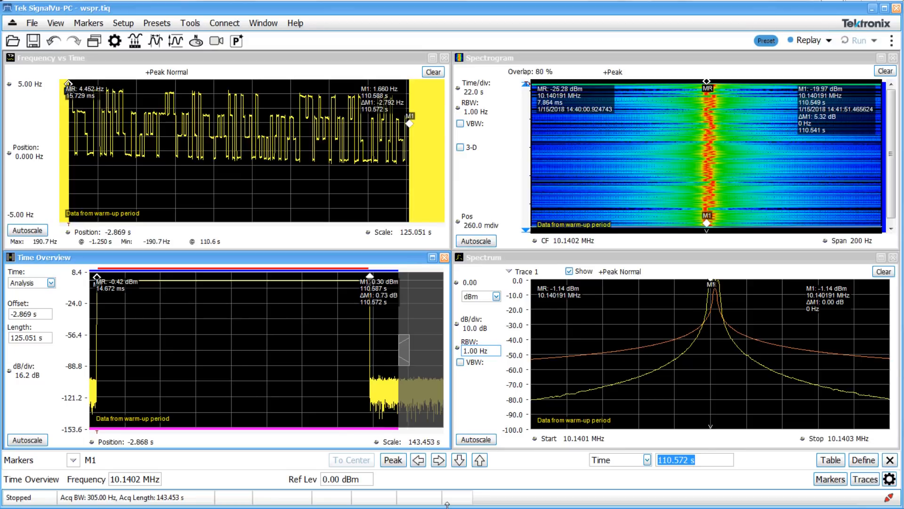
pyautogui.moveTo(654, 358)
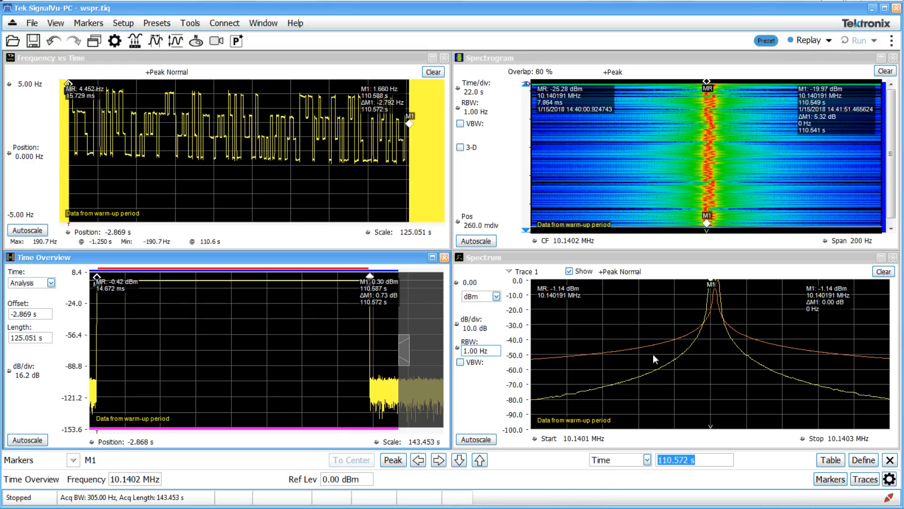
pyautogui.moveTo(101, 410)
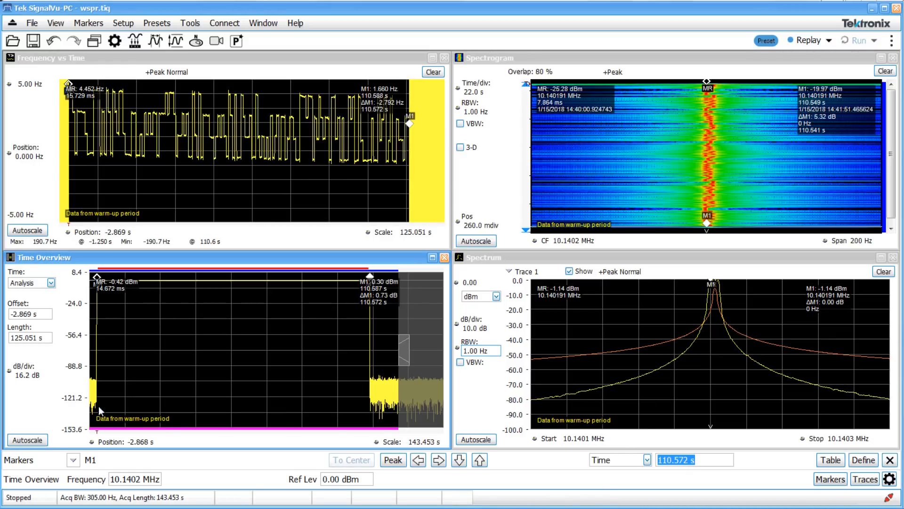
pyautogui.moveTo(99, 335)
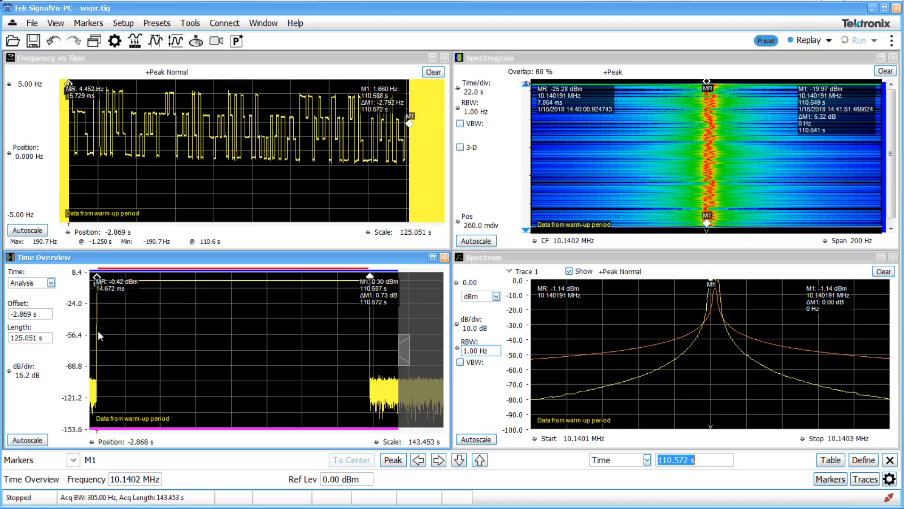
pyautogui.moveTo(371, 385)
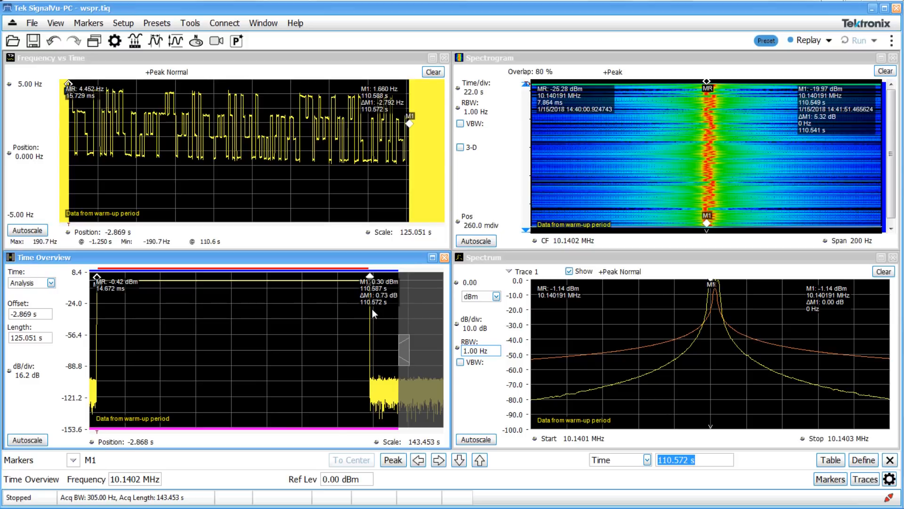
pyautogui.moveTo(369, 322)
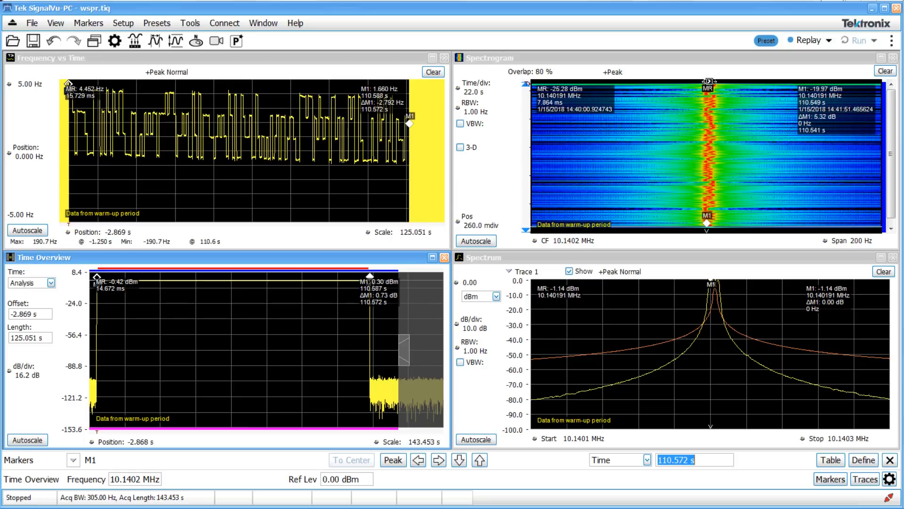
pyautogui.moveTo(715, 136)
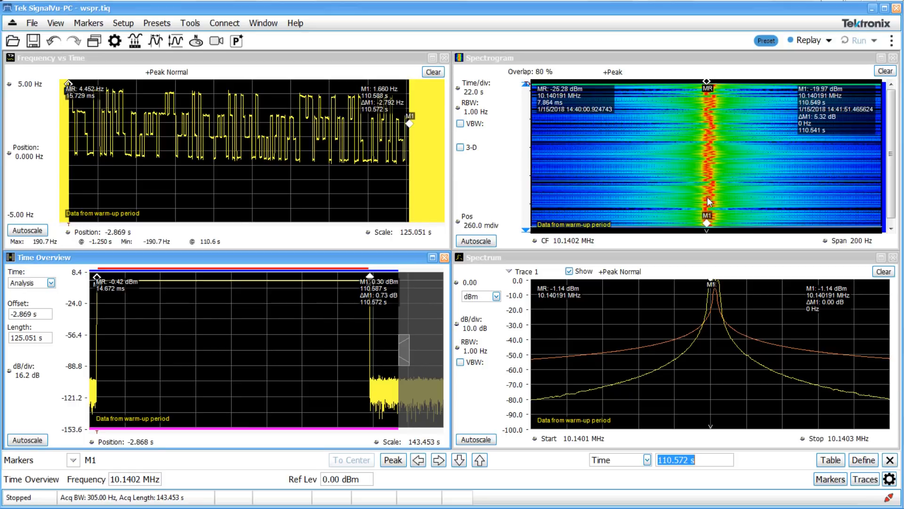
pyautogui.moveTo(708, 109)
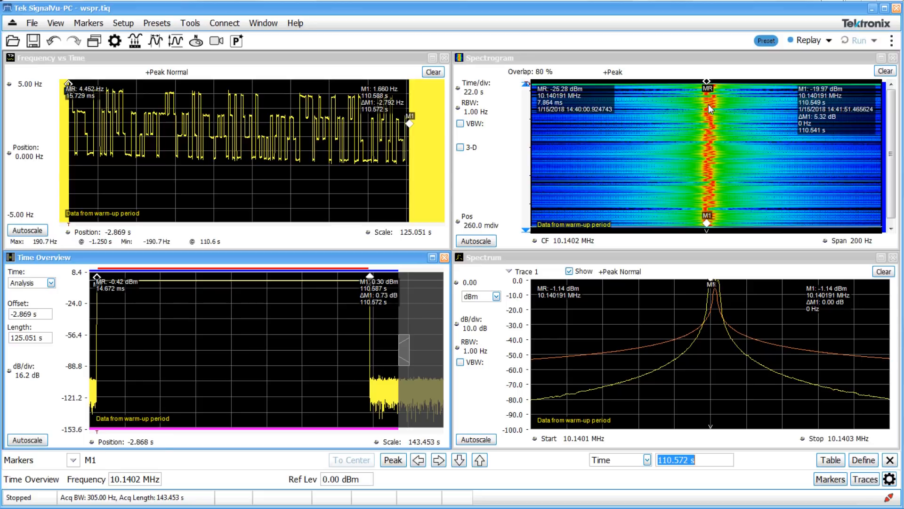
pyautogui.moveTo(710, 132)
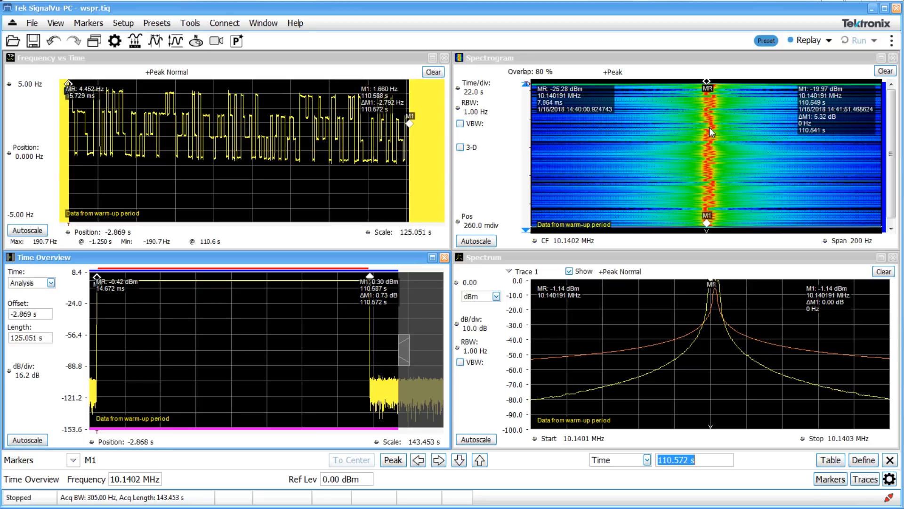
pyautogui.moveTo(714, 293)
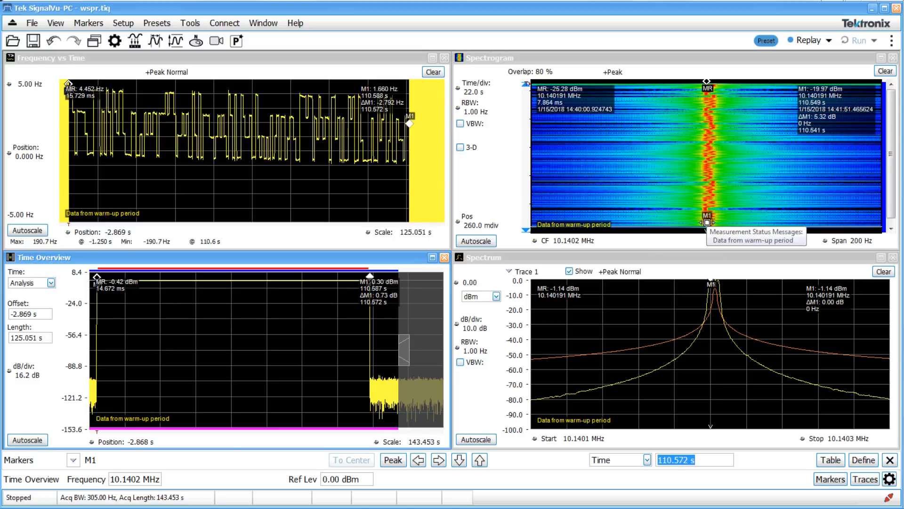
pyautogui.moveTo(709, 247)
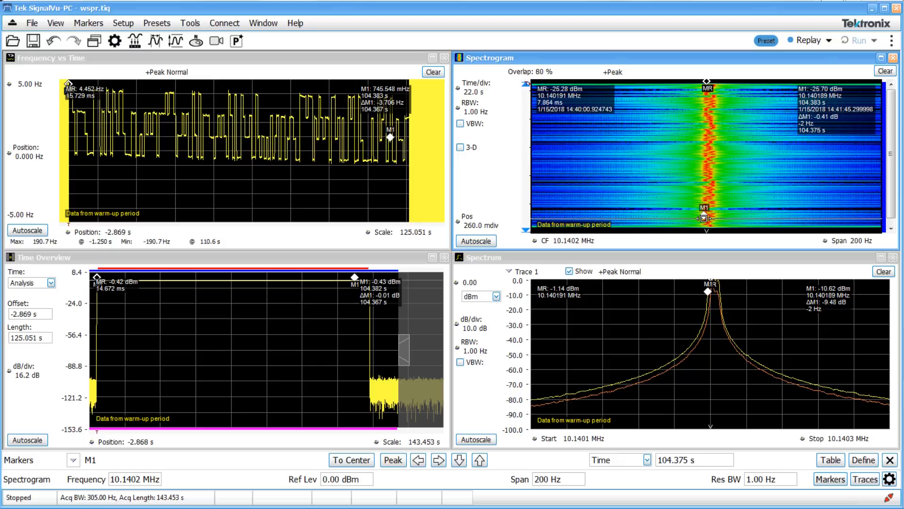
pyautogui.moveTo(376, 166)
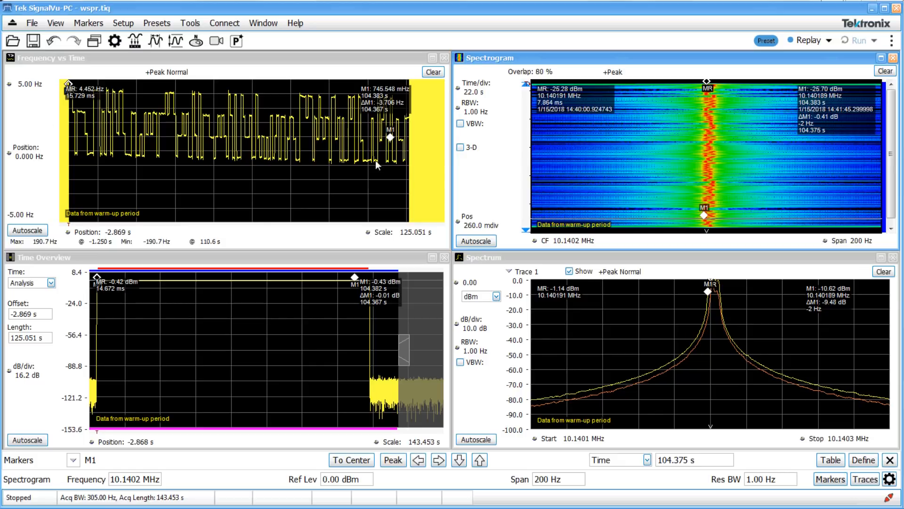
pyautogui.moveTo(703, 123)
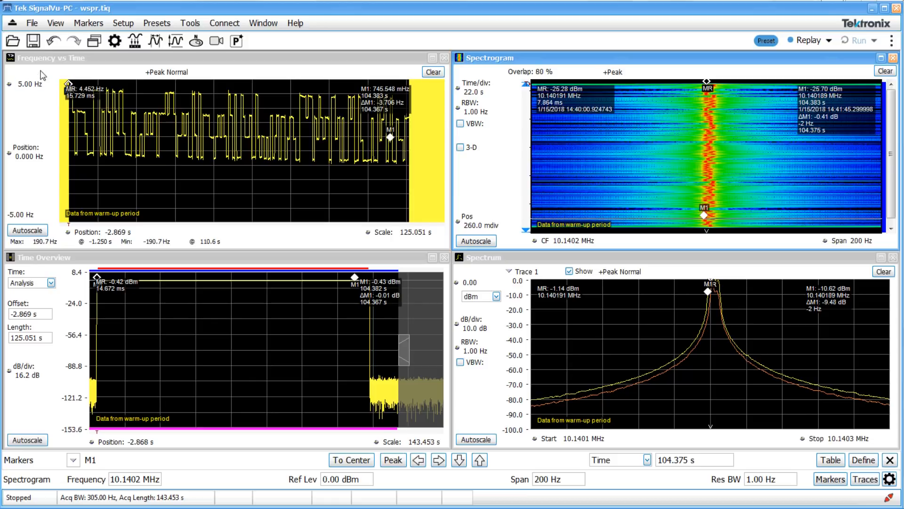
pyautogui.moveTo(81, 69)
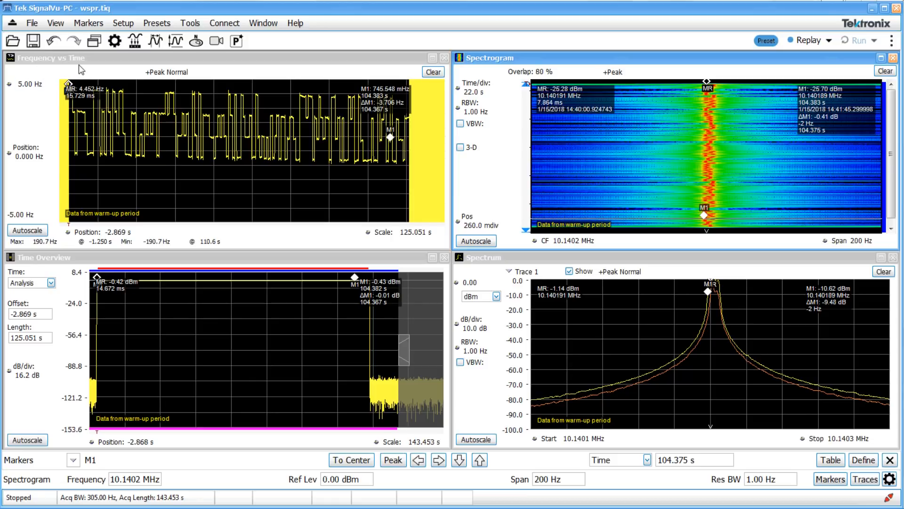
pyautogui.moveTo(73, 170)
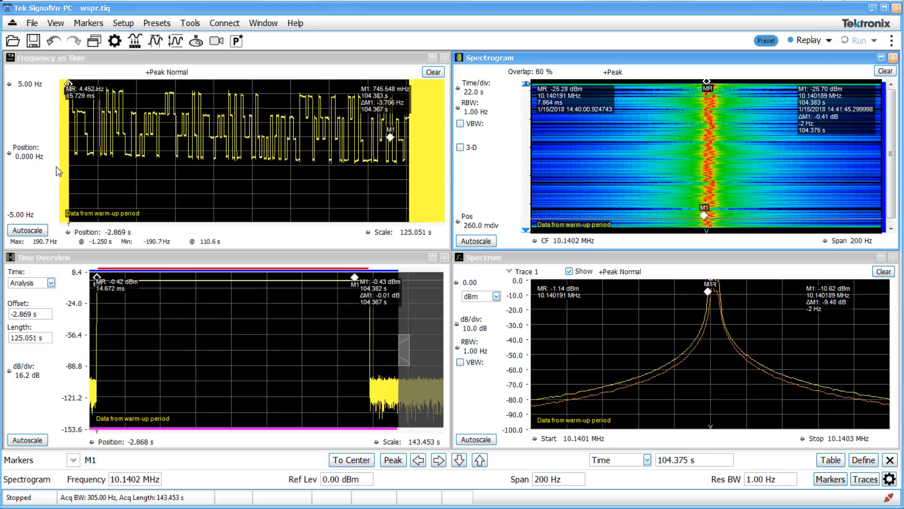
pyautogui.moveTo(65, 158)
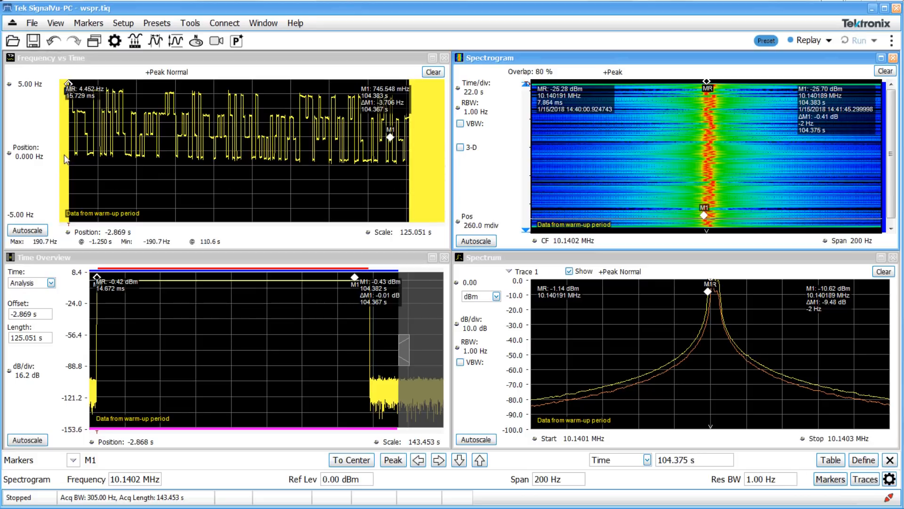
pyautogui.moveTo(73, 184)
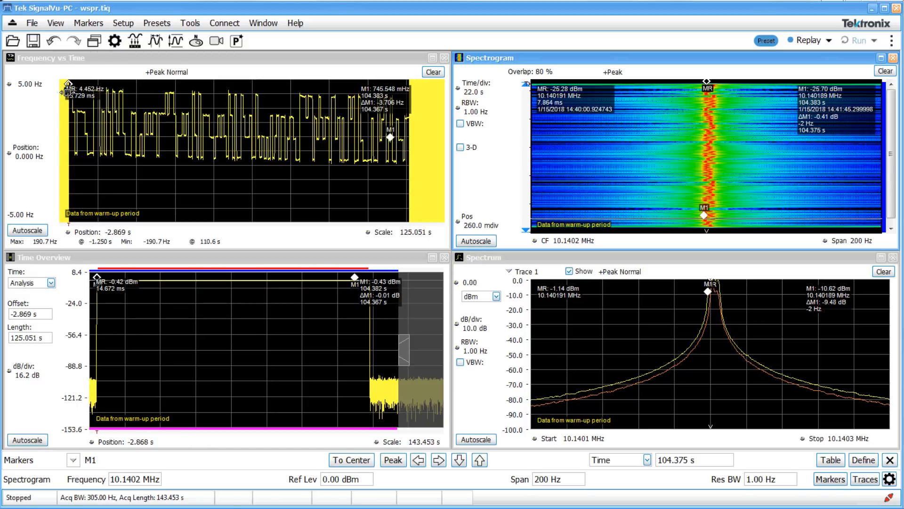
pyautogui.moveTo(143, 114)
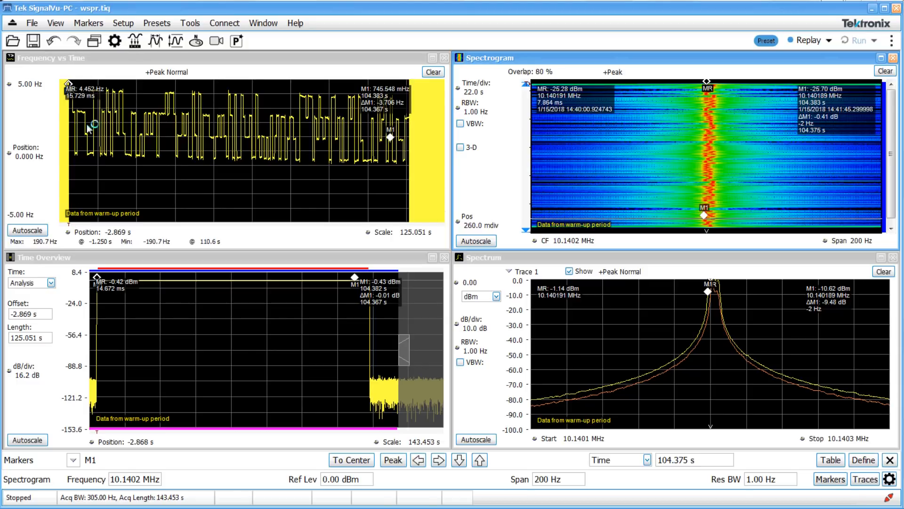
pyautogui.moveTo(106, 92)
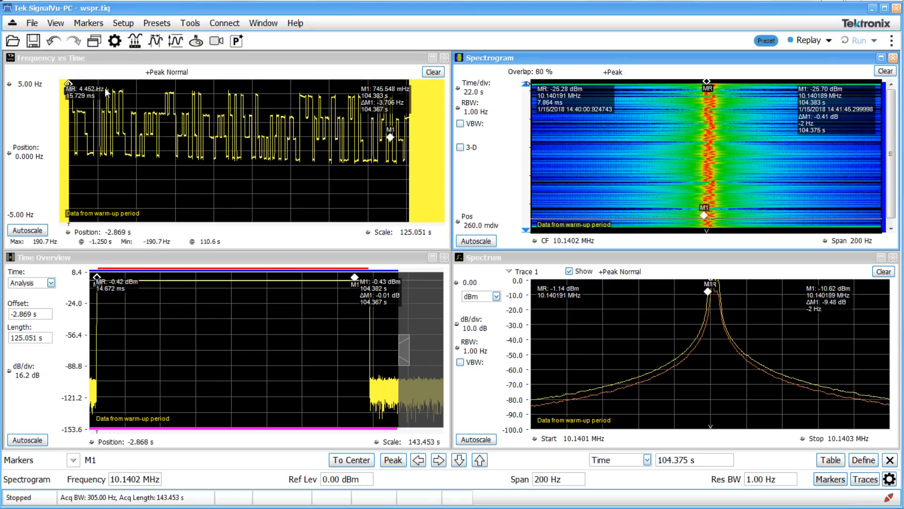
pyautogui.moveTo(136, 112)
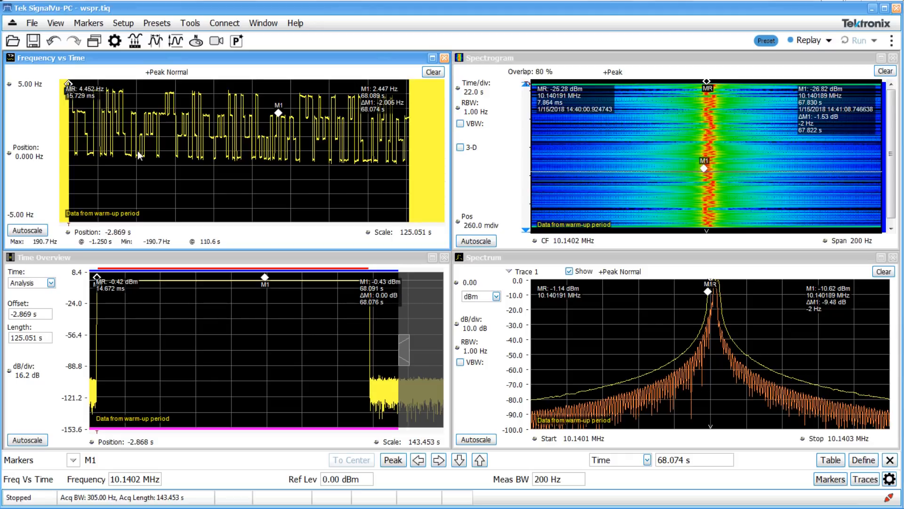
pyautogui.moveTo(74, 124)
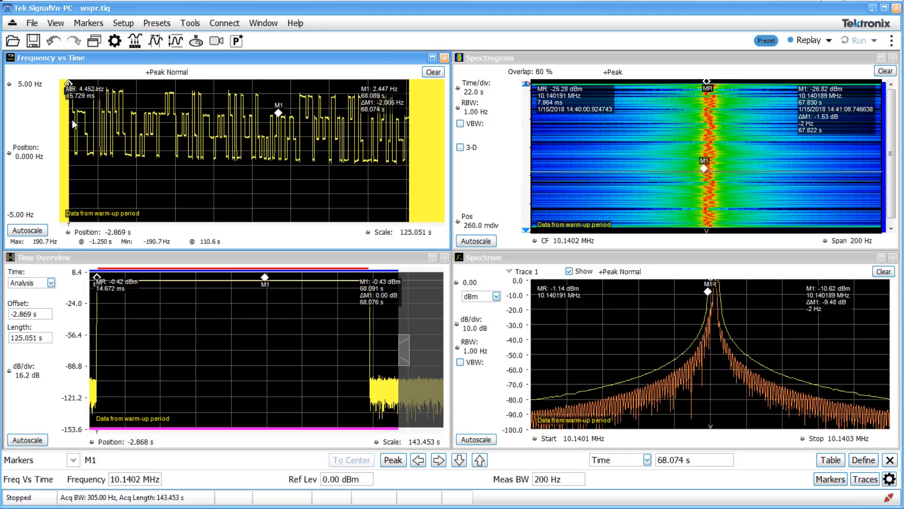
pyautogui.moveTo(268, 161)
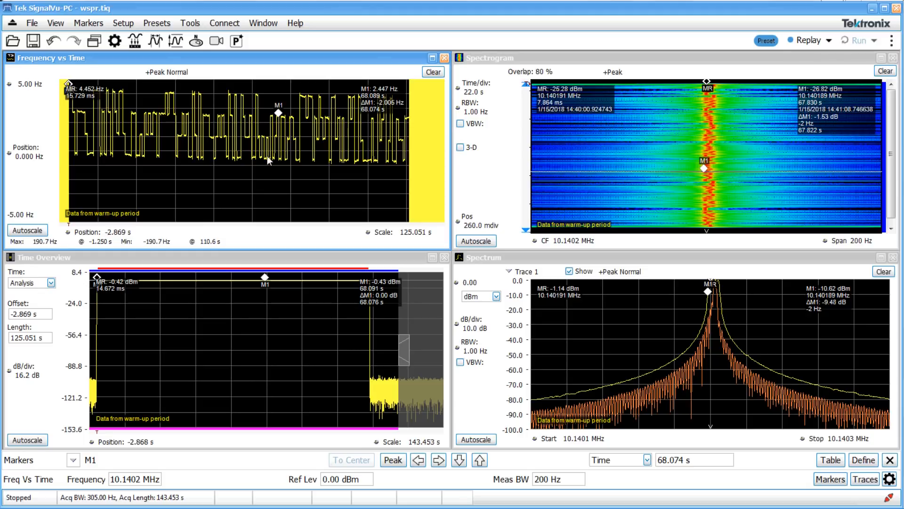
pyautogui.moveTo(132, 179)
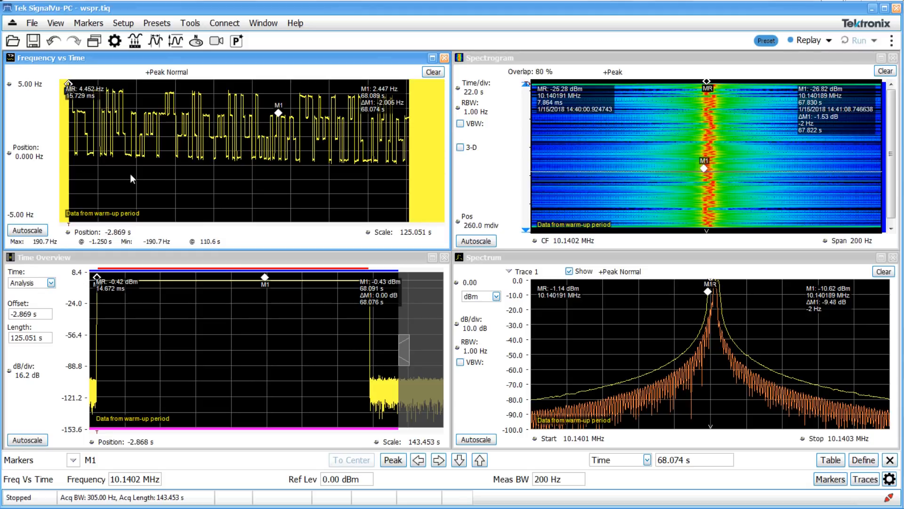